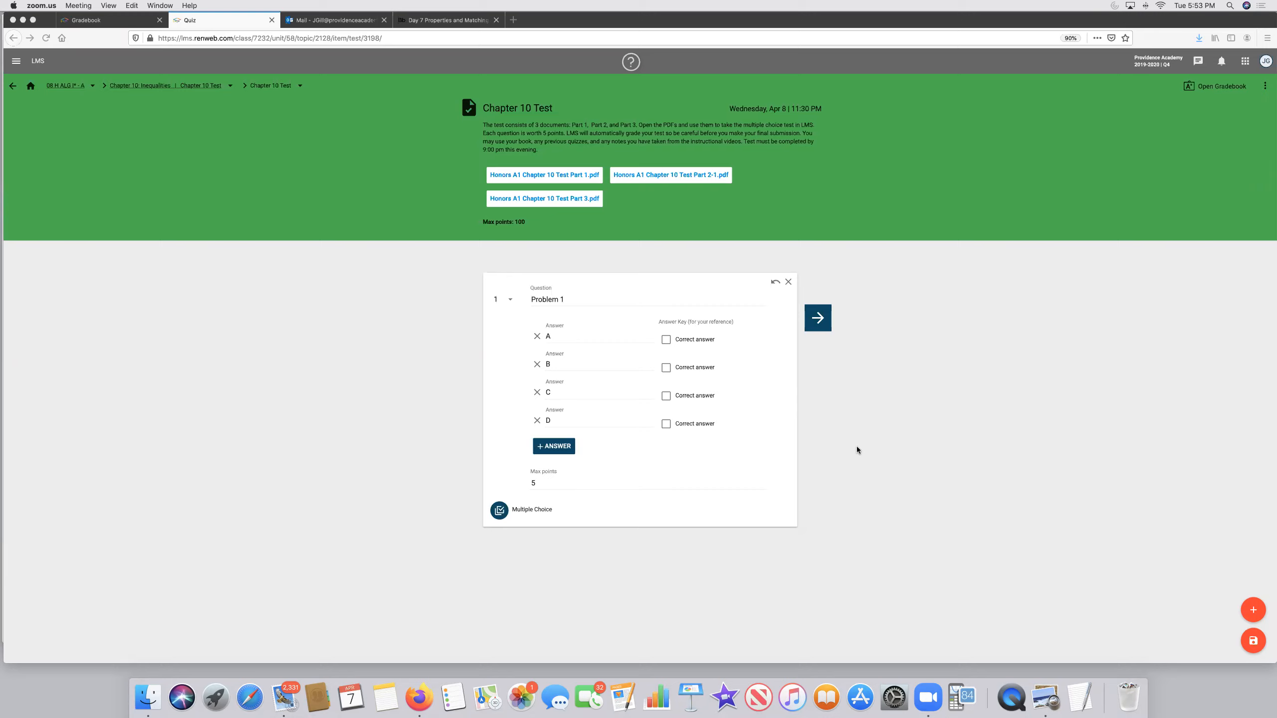
mouse_move(517, 97)
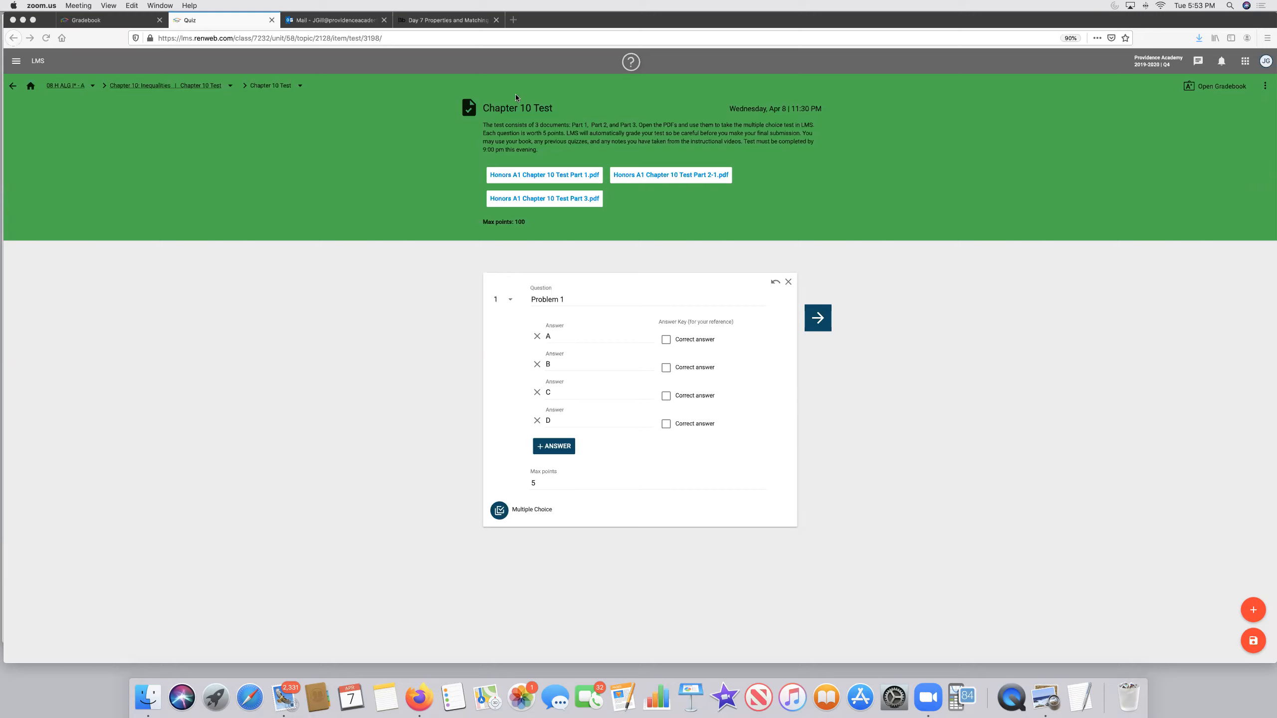
mouse_move(547, 113)
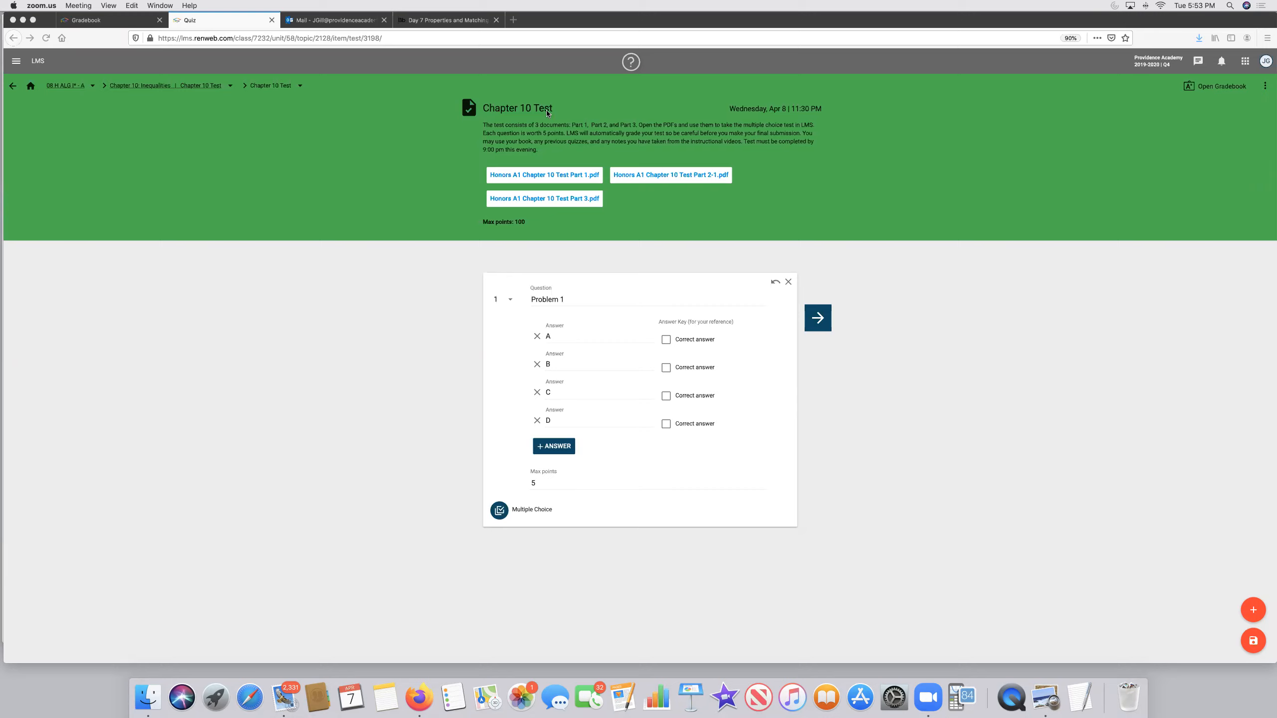
mouse_move(361, 206)
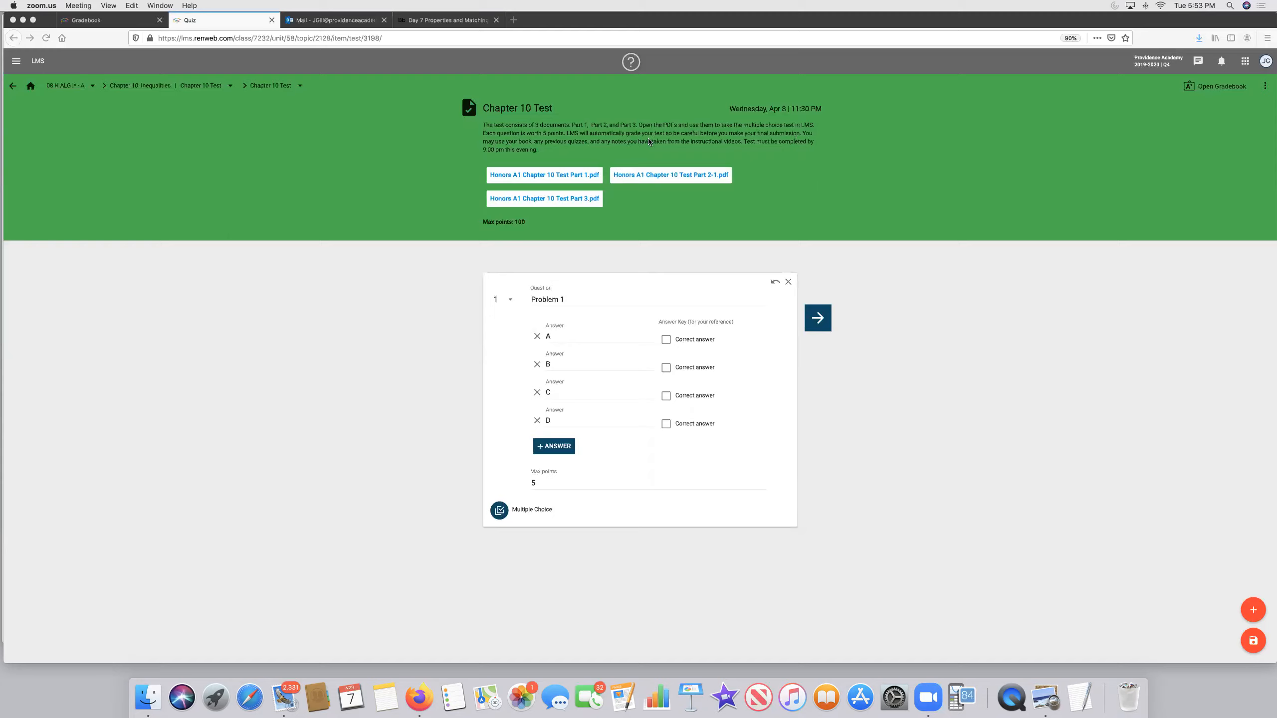
mouse_move(723, 141)
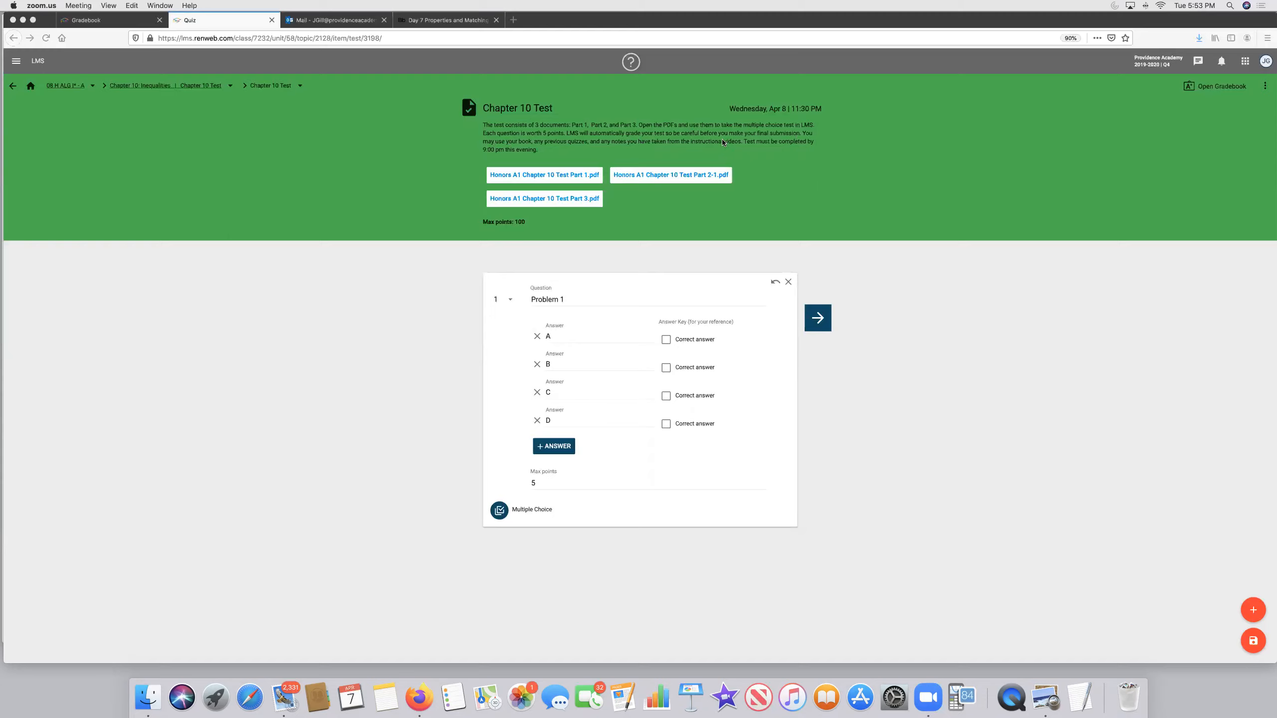
mouse_move(598, 153)
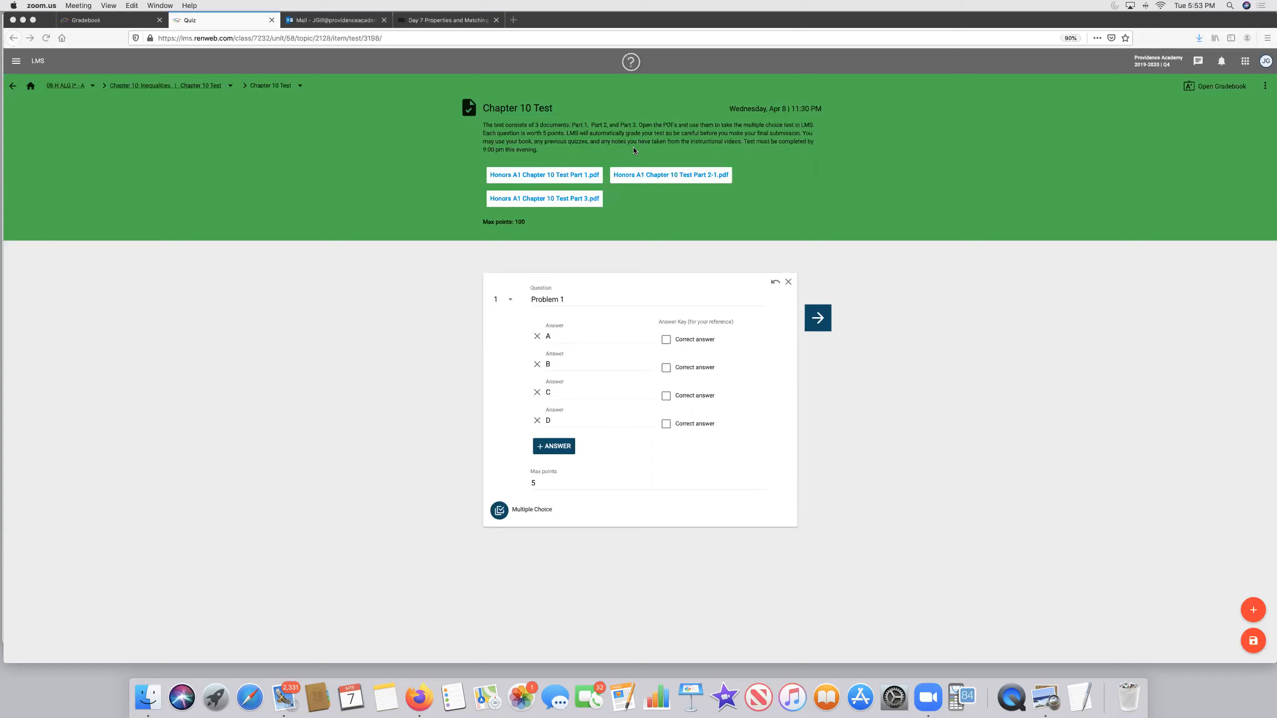
mouse_move(735, 149)
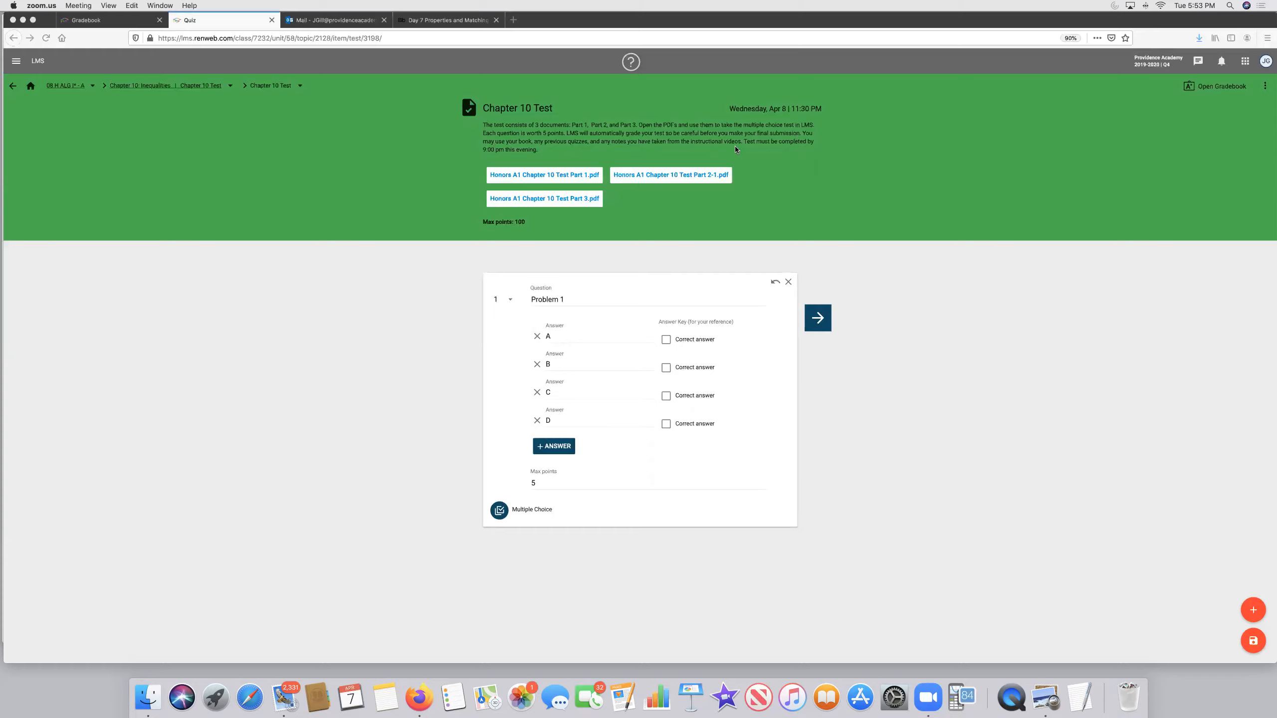
mouse_move(478, 154)
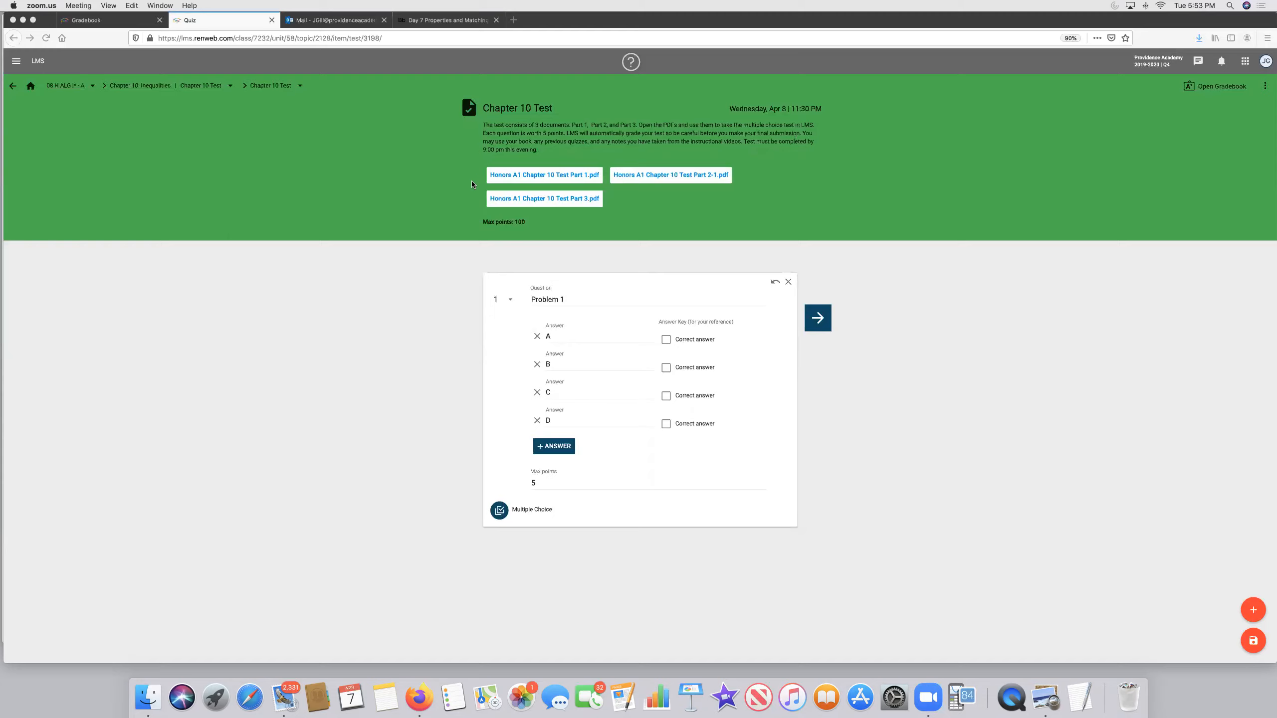
mouse_move(574, 180)
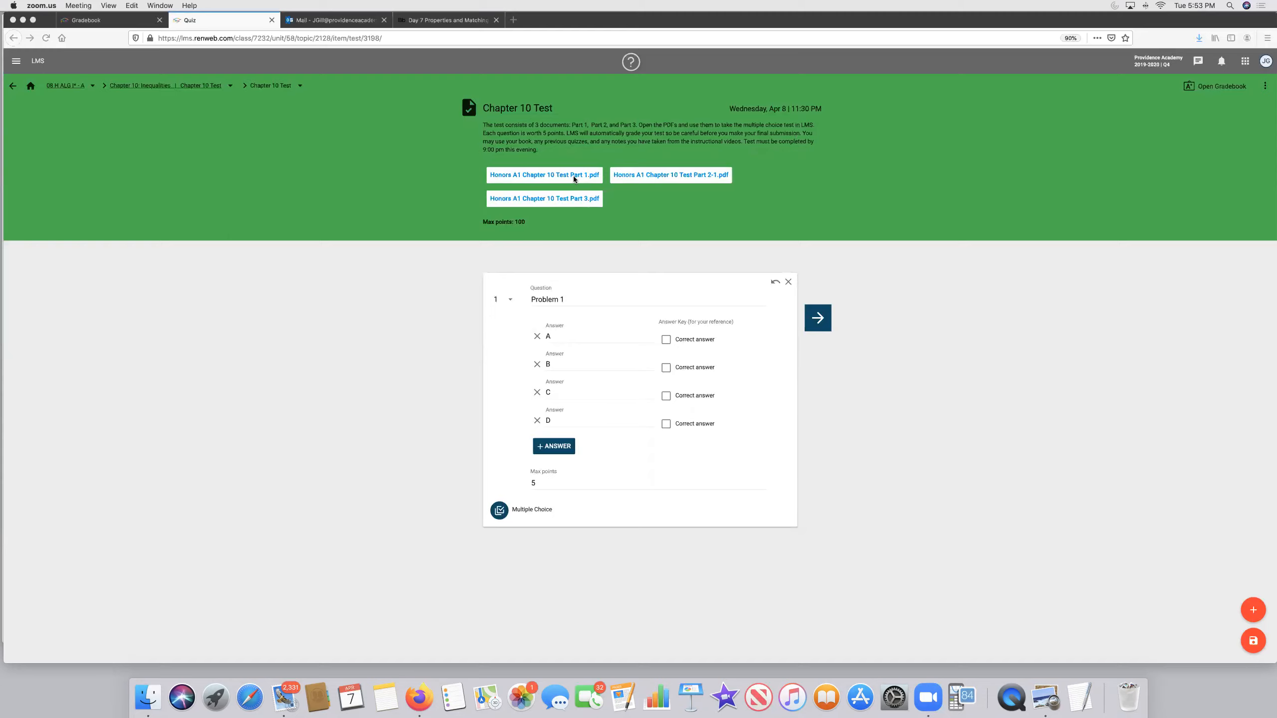
mouse_move(543, 180)
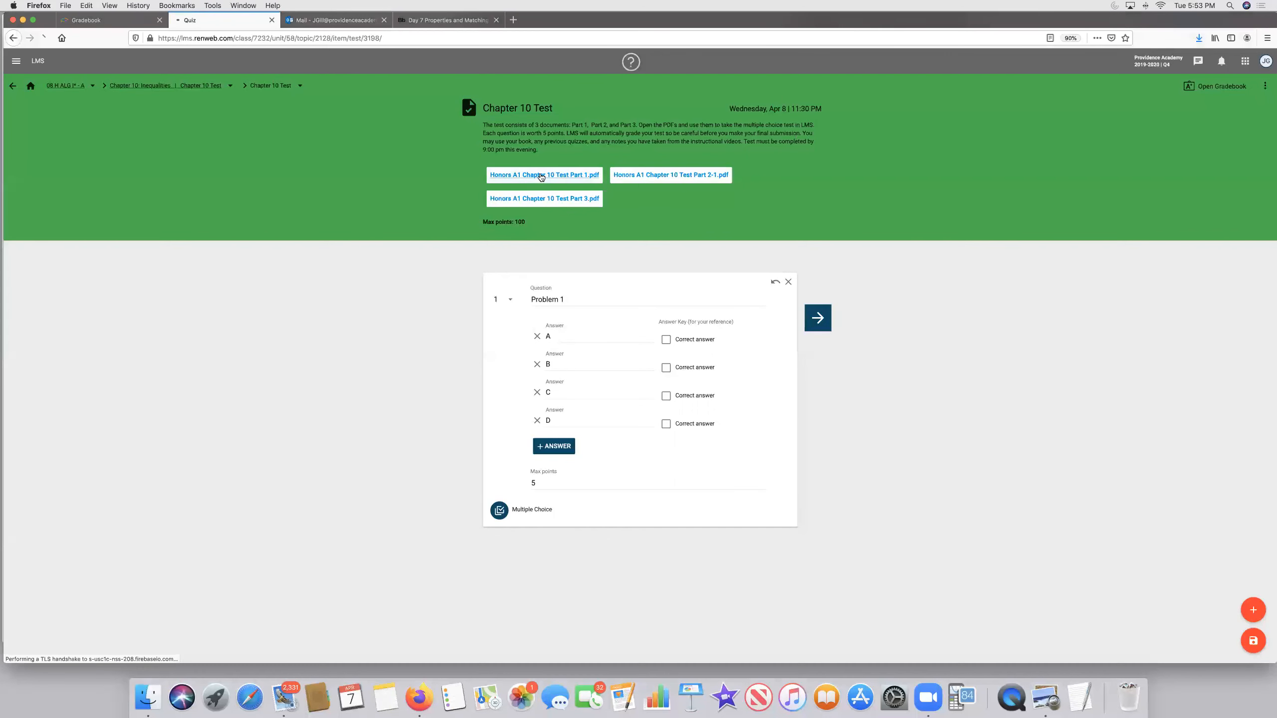
View Honors A1 Chapter 10 Test Part 1.pdf in Preview and skim problems 1–9
left_click(543, 175)
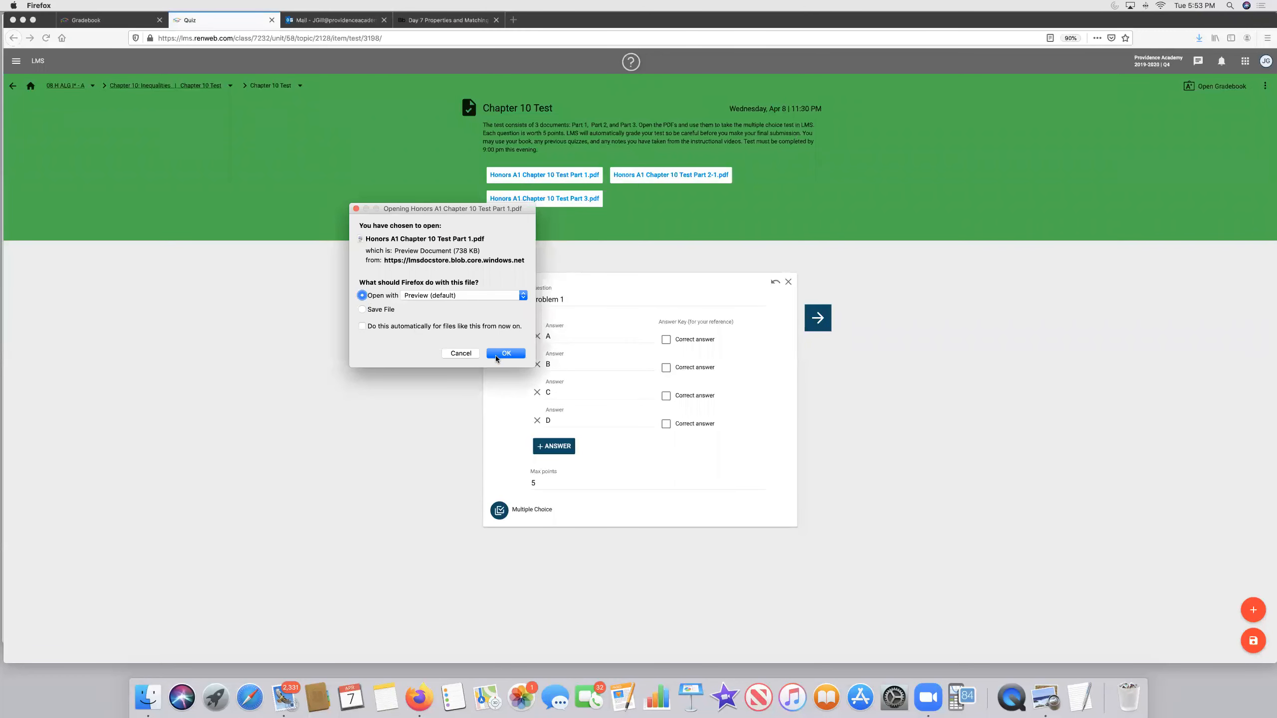
left_click(506, 352)
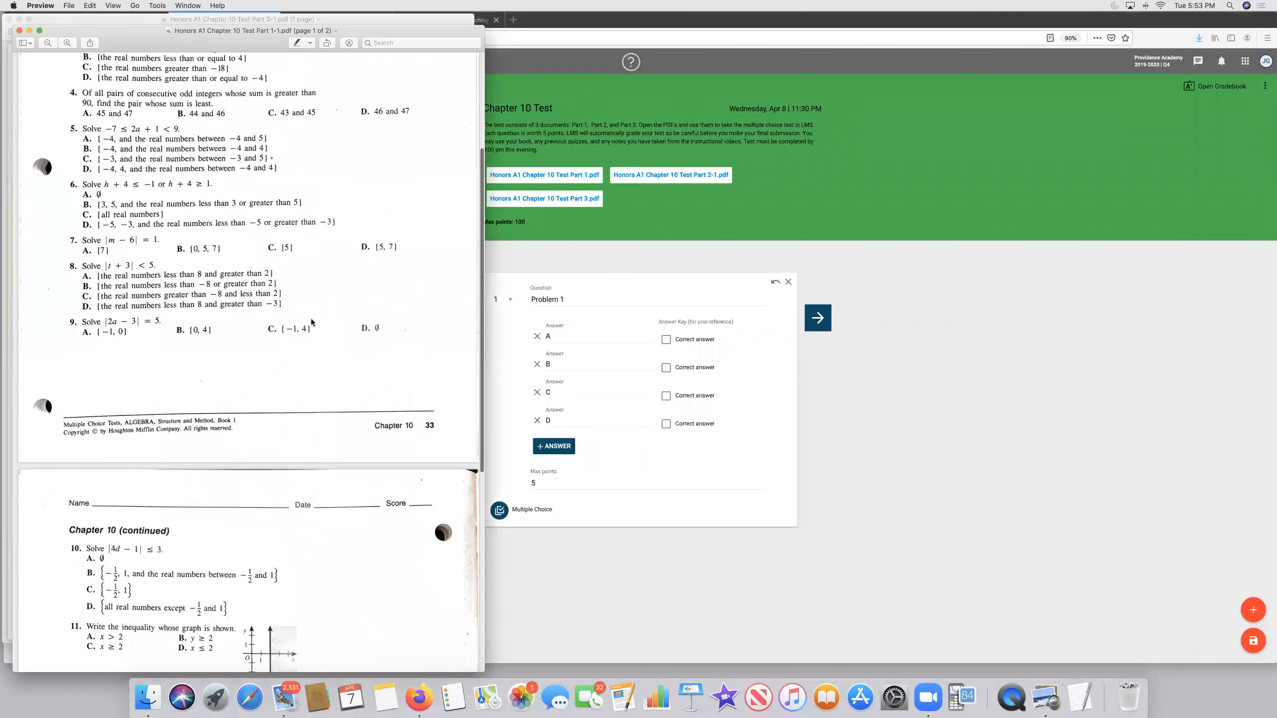
scroll("down", 3)
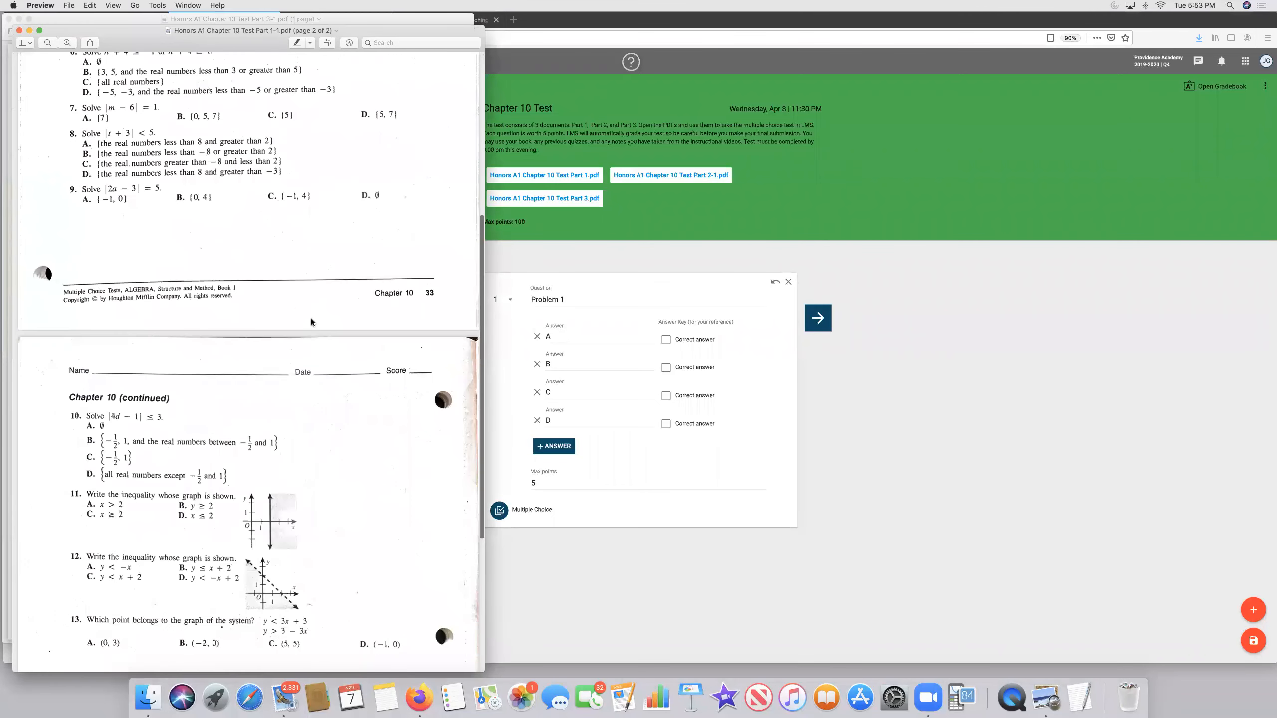
scroll("down", 3)
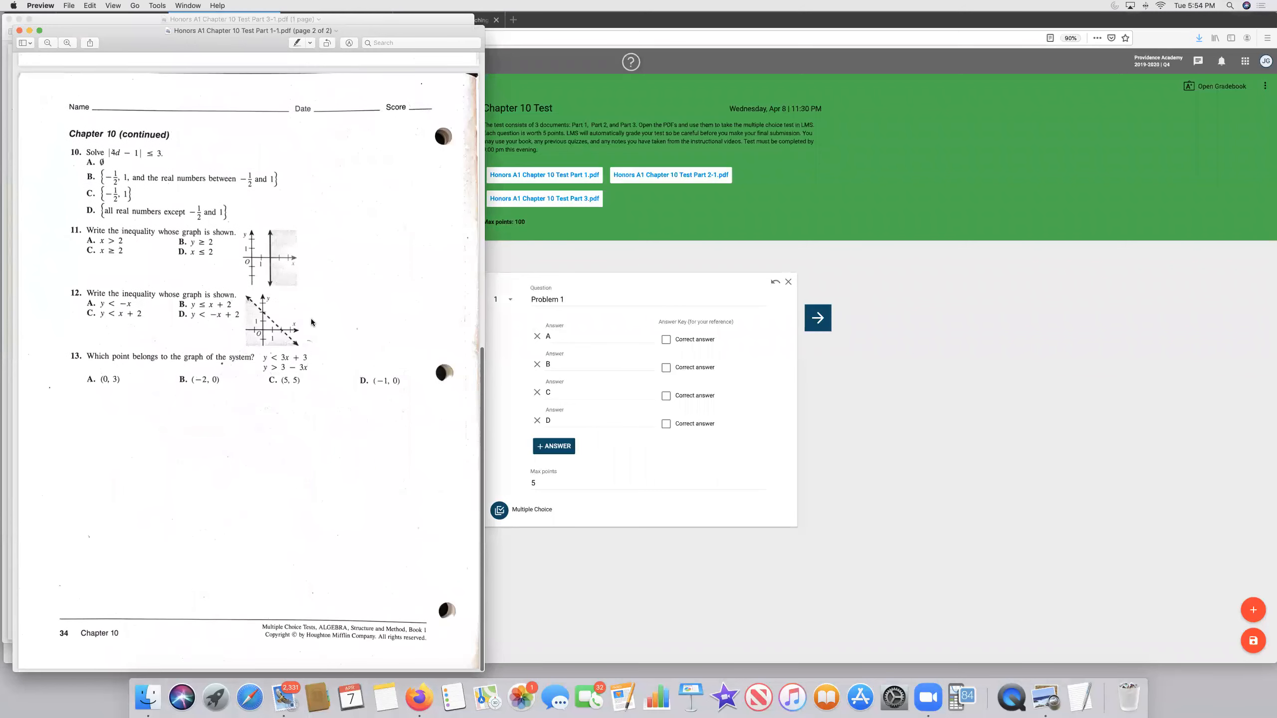
mouse_move(246, 159)
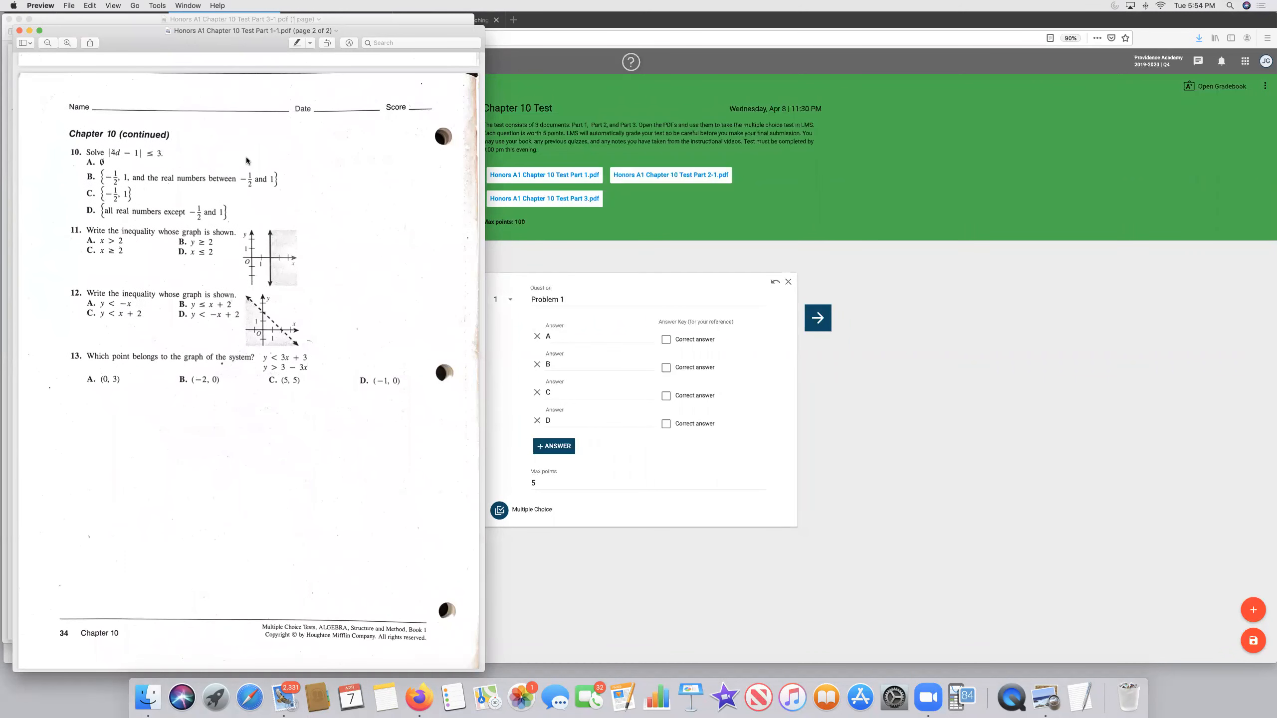
mouse_move(578, 317)
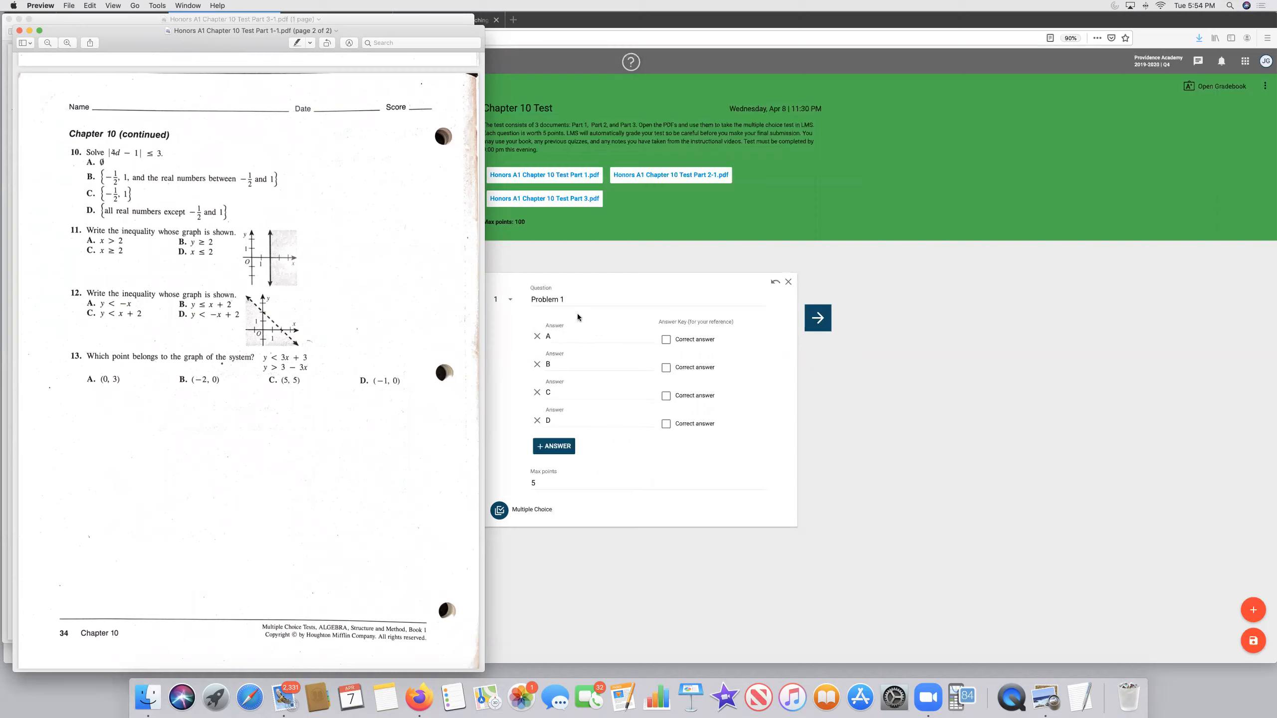
mouse_move(530, 303)
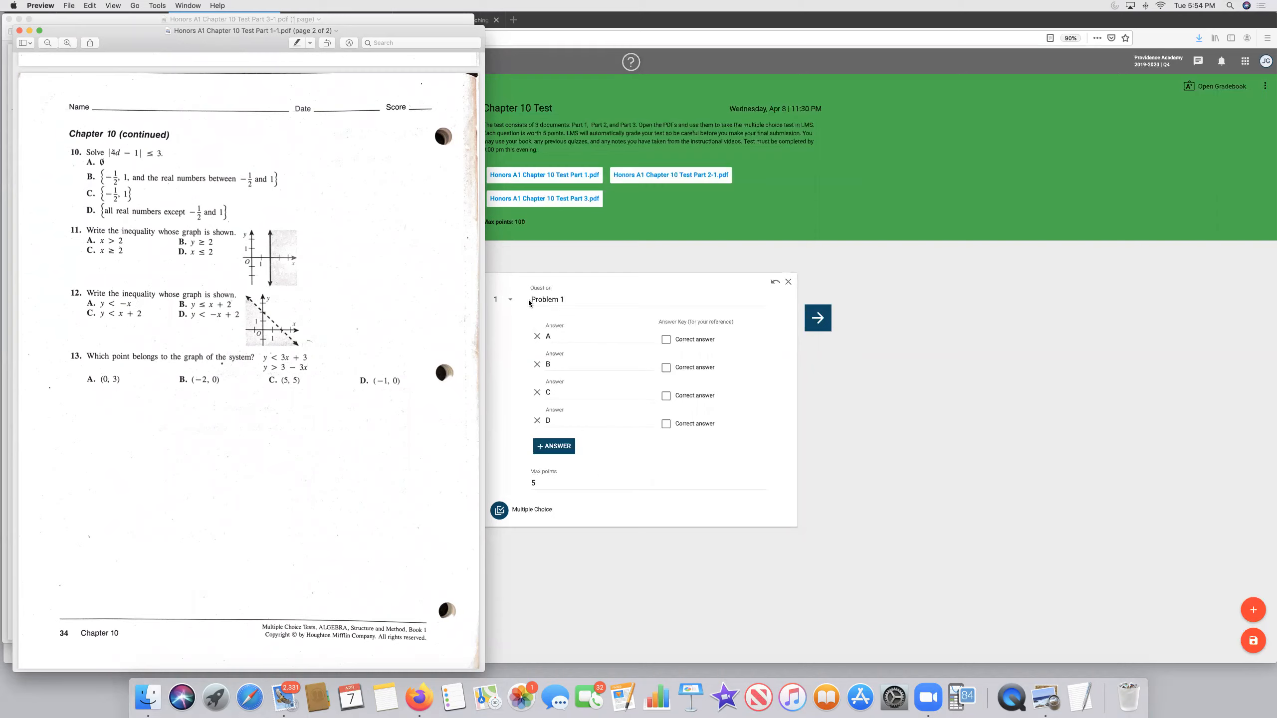
mouse_move(317, 238)
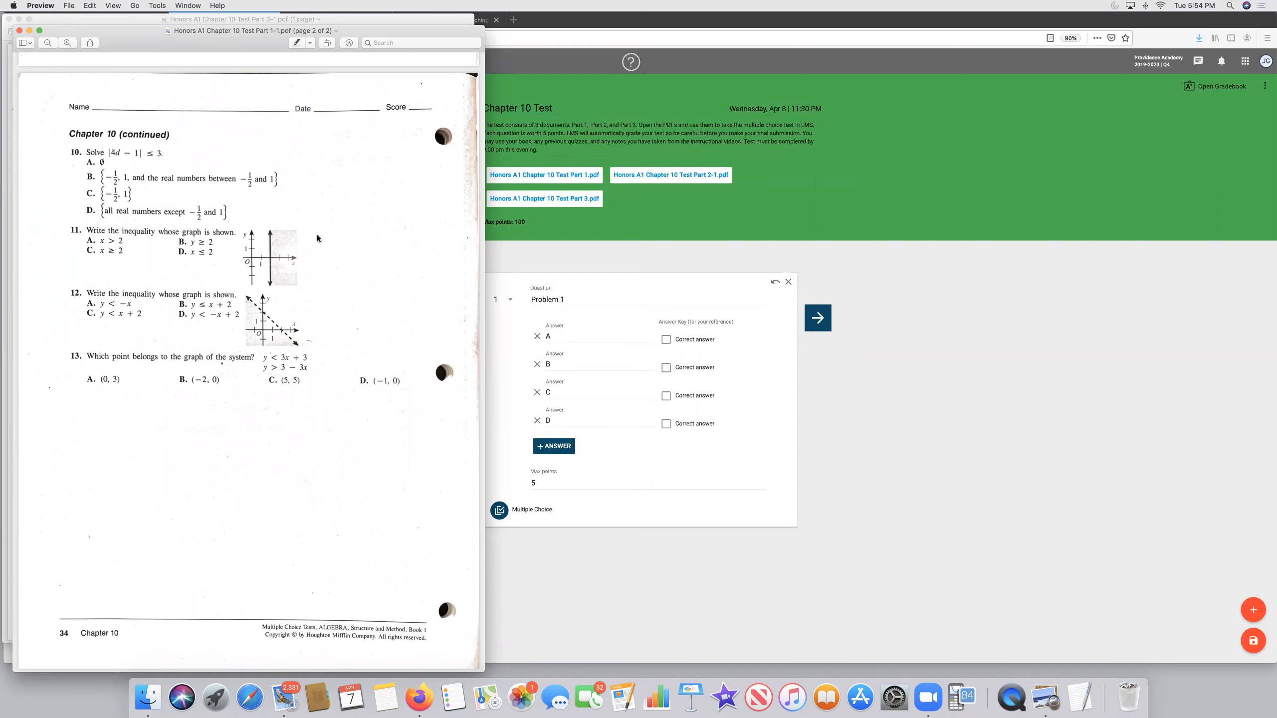
scroll("up", 3)
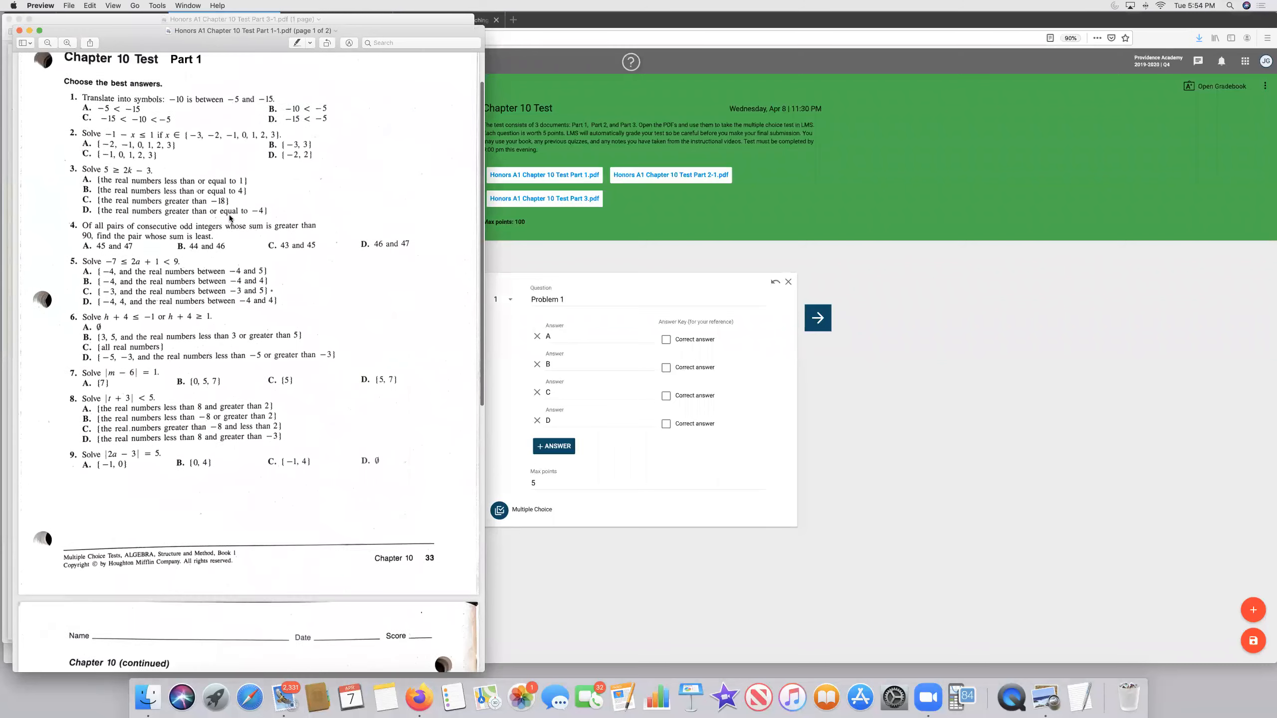
scroll("up", 3)
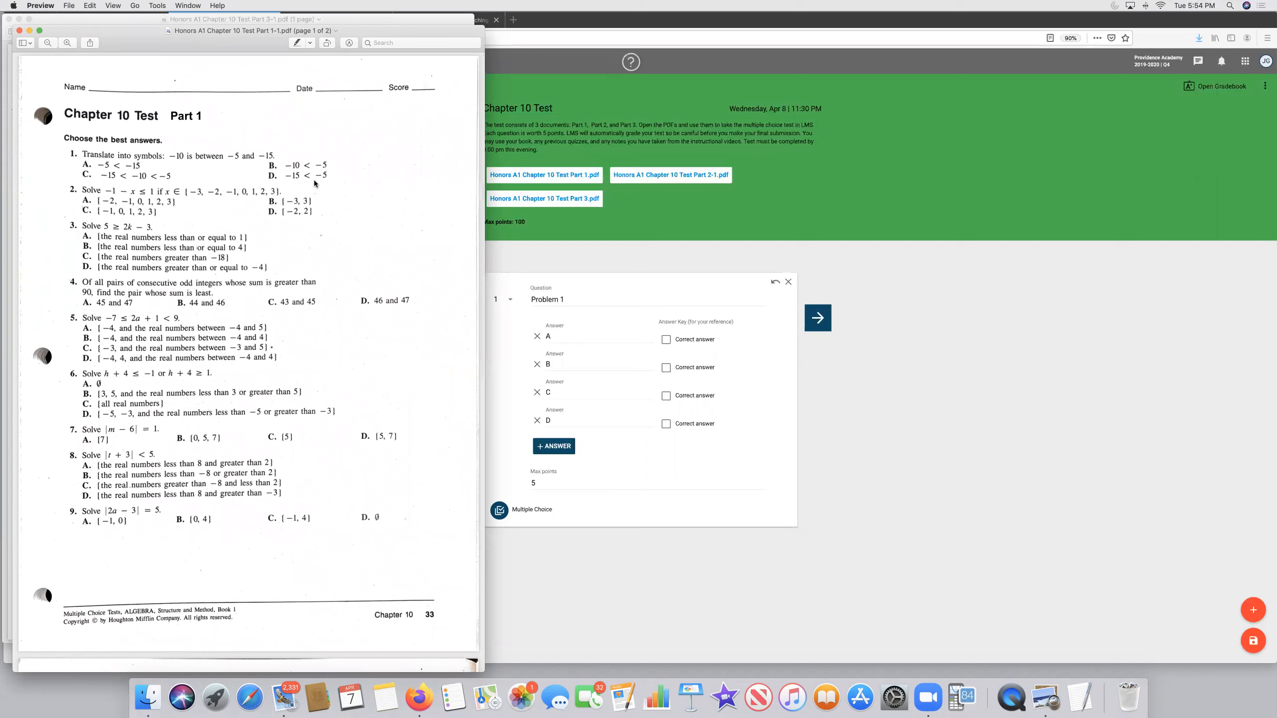
mouse_move(680, 436)
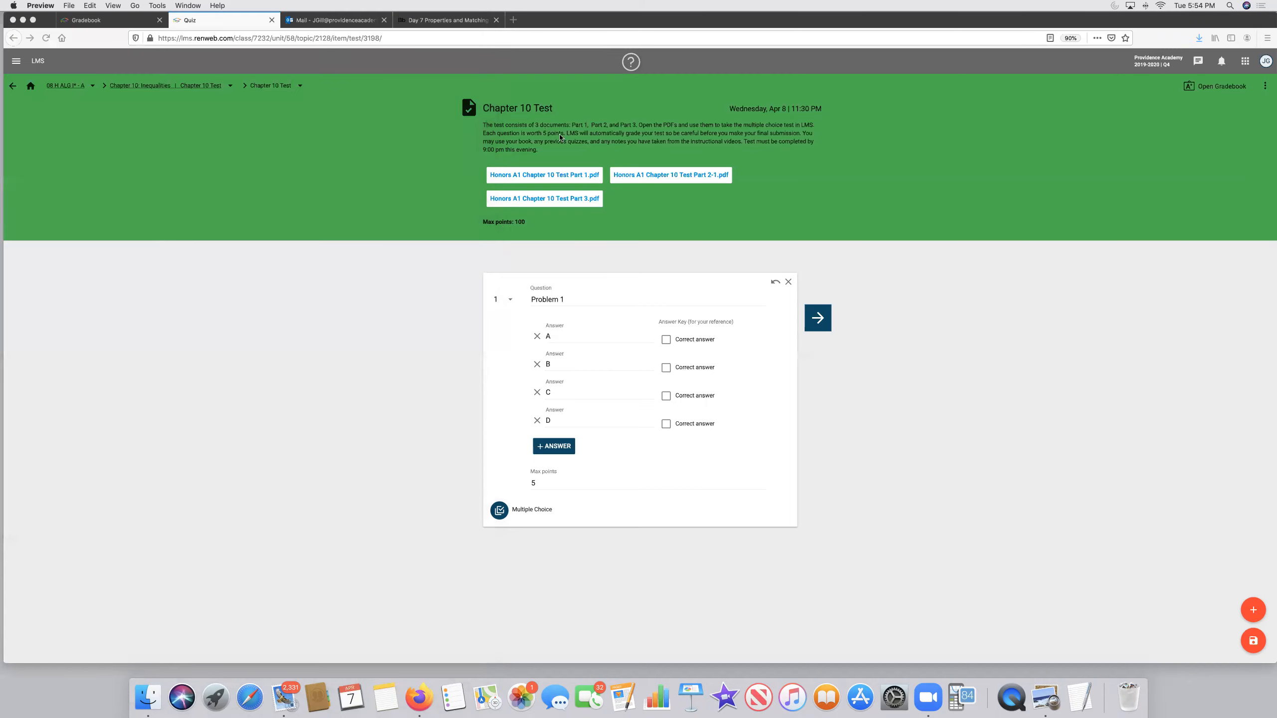
left_click(670, 175)
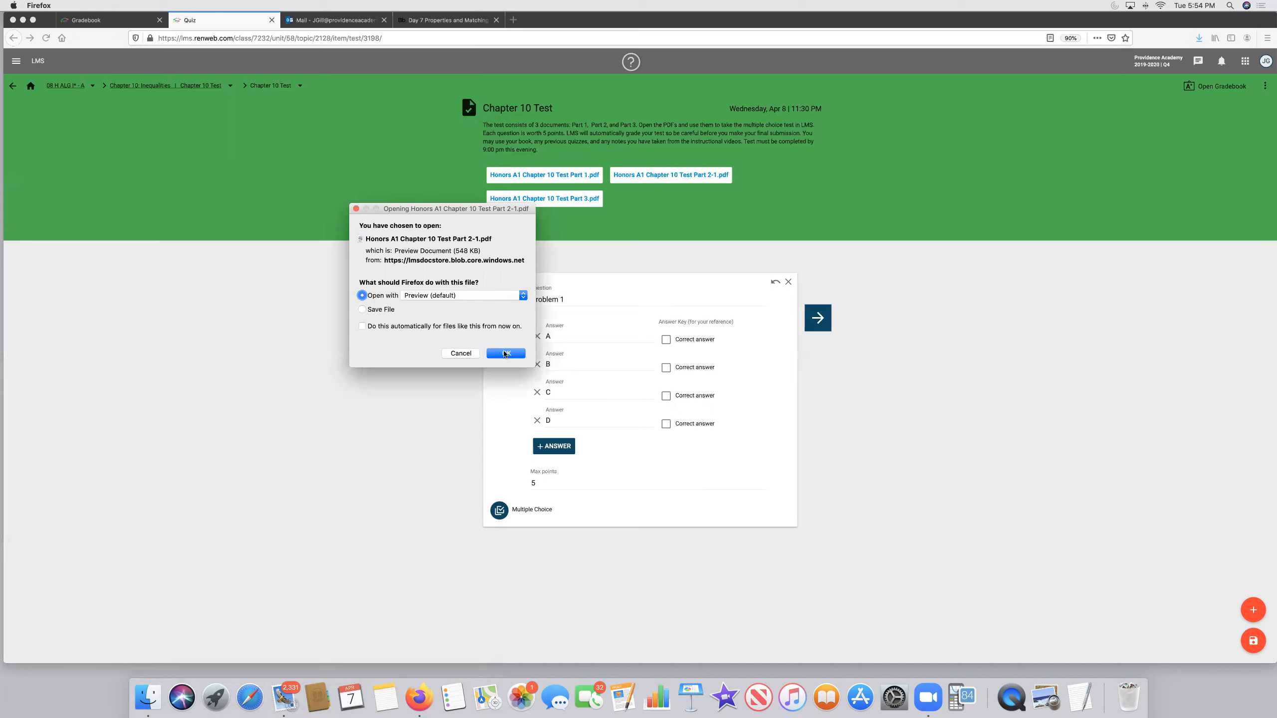
left_click(505, 352)
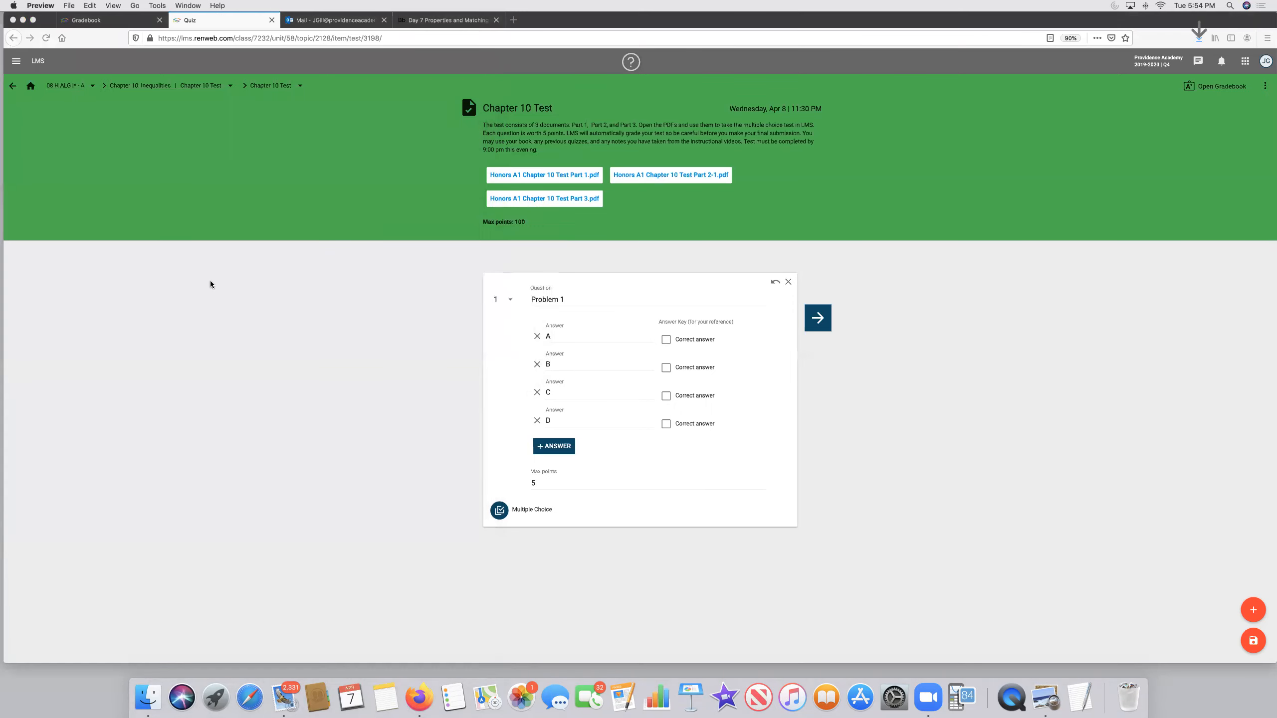
left_click(669, 174)
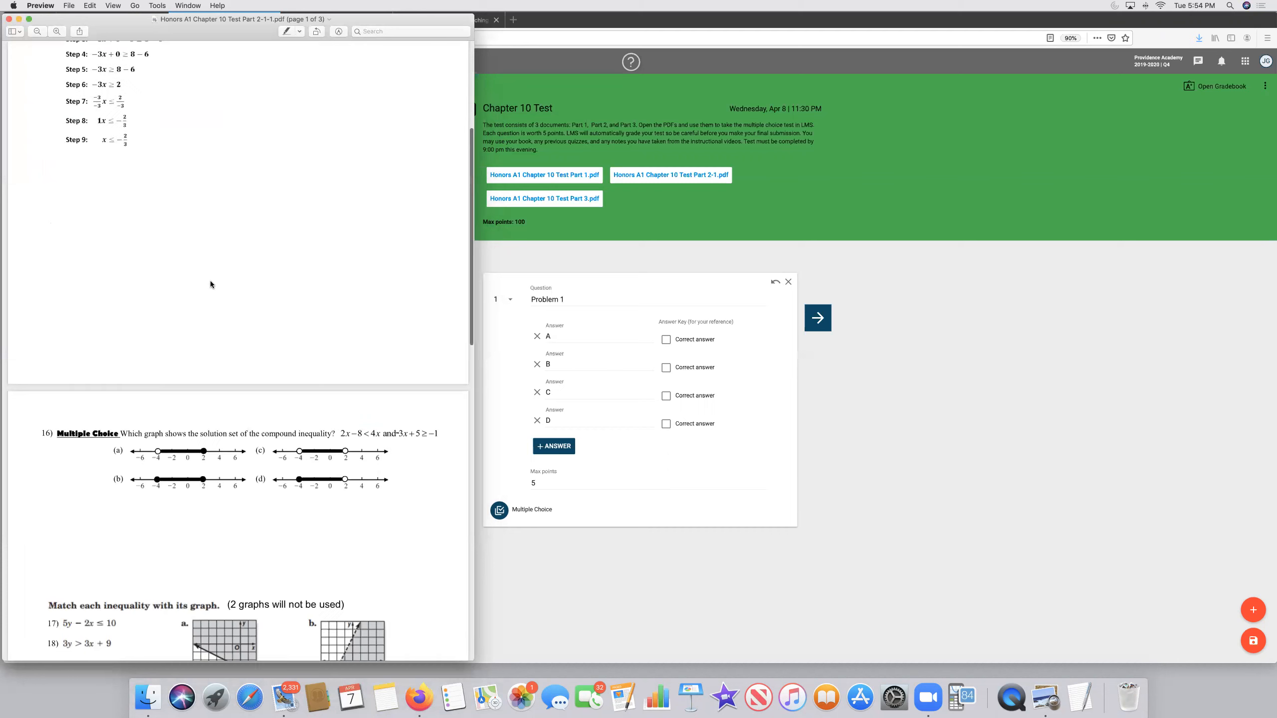
scroll("down", 3)
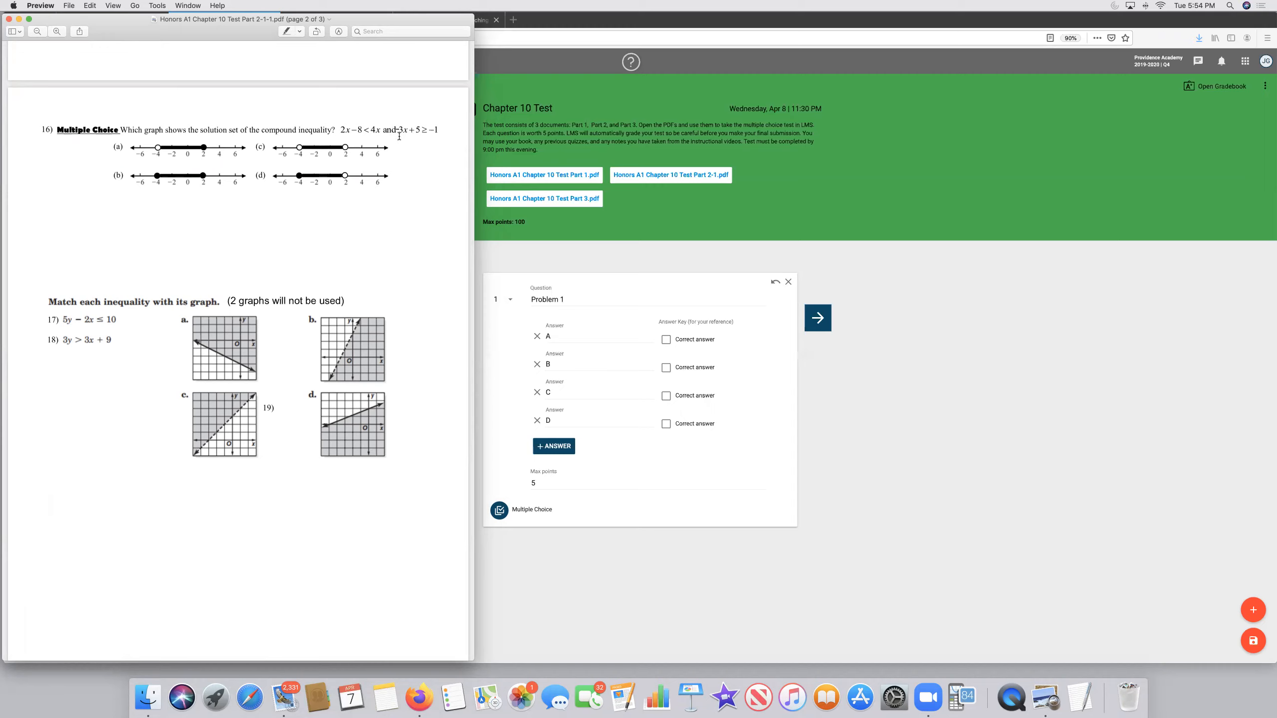
mouse_move(405, 171)
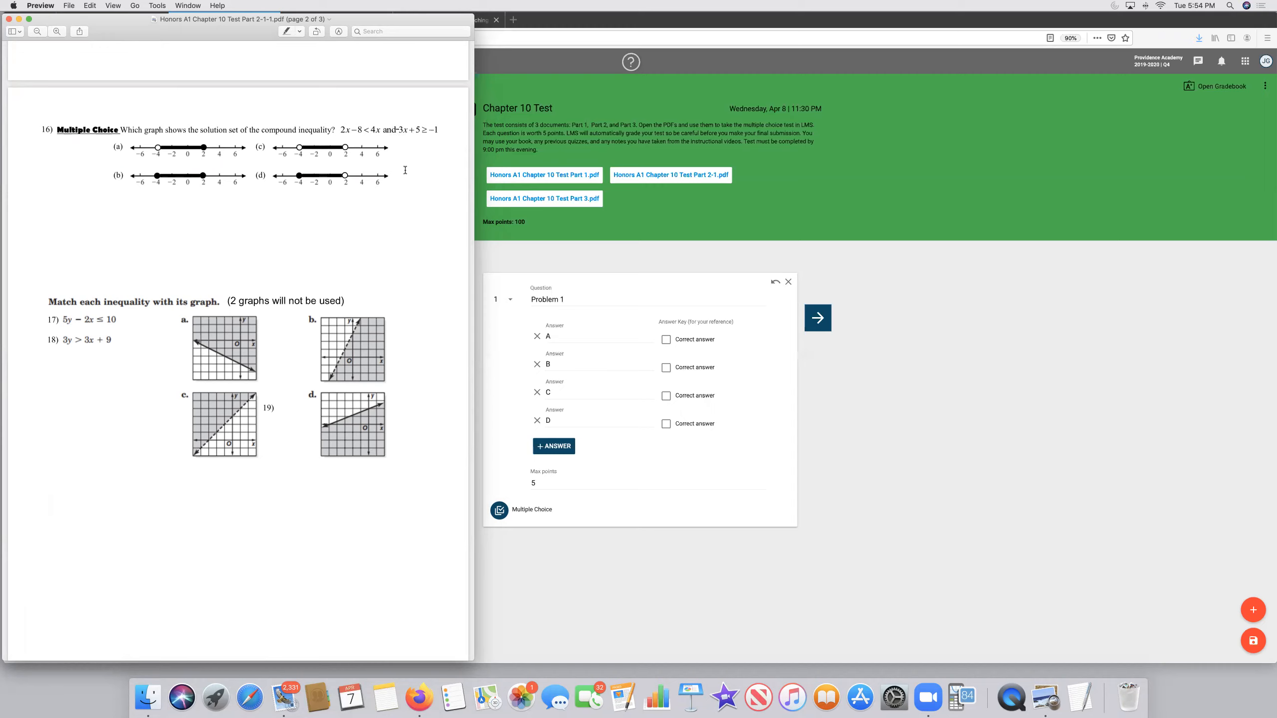
scroll("down", 3)
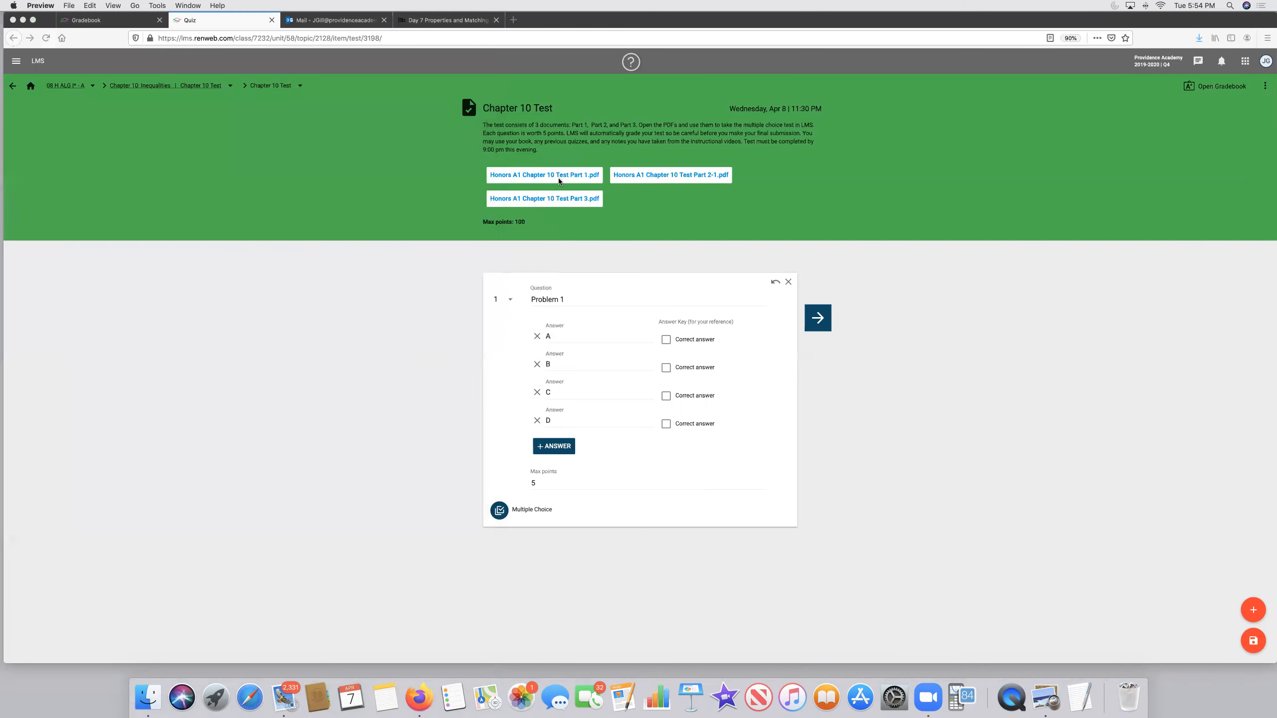
Reopen the Part 1 PDF in Preview, read page 2, then return to the test page
left_click(544, 174)
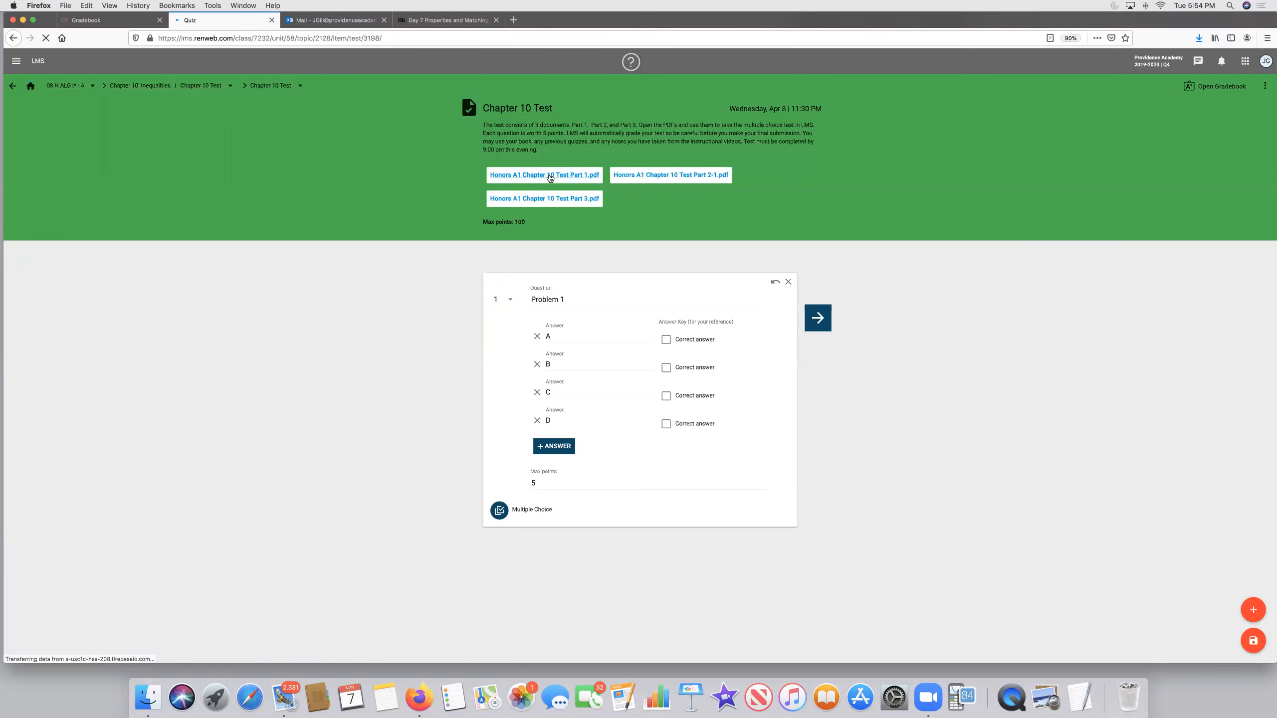
left_click(544, 175)
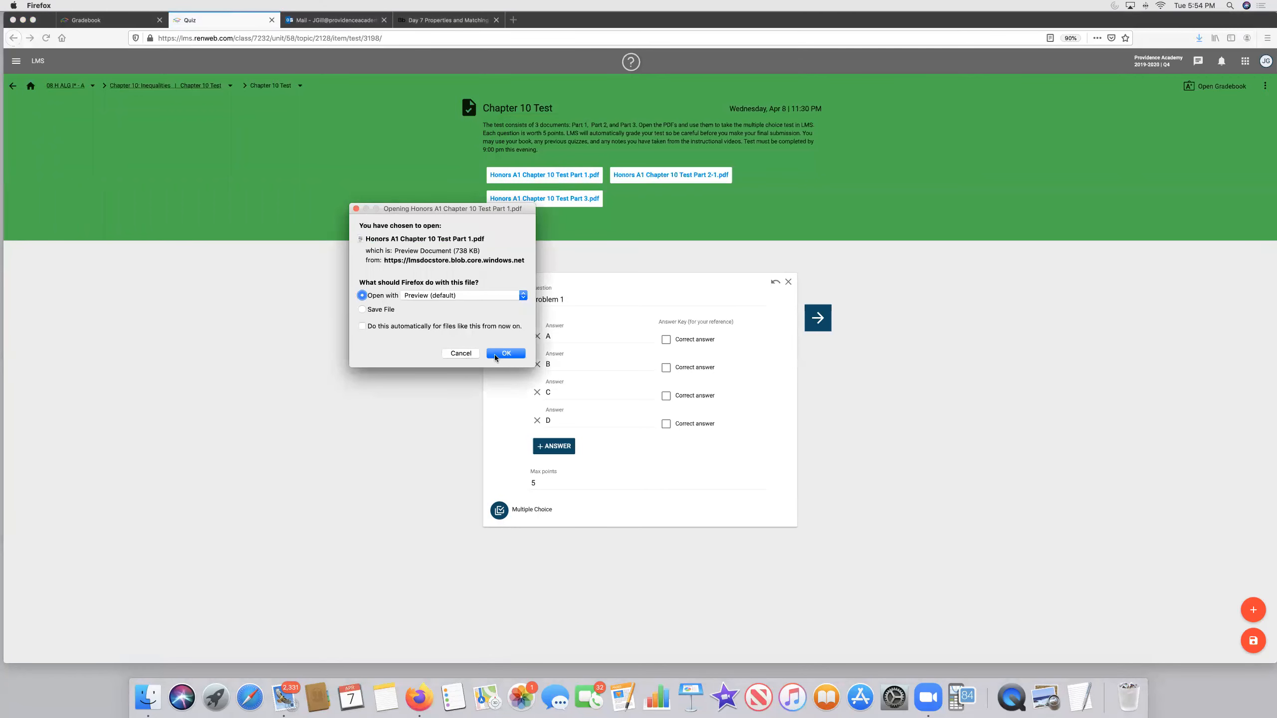
left_click(504, 352)
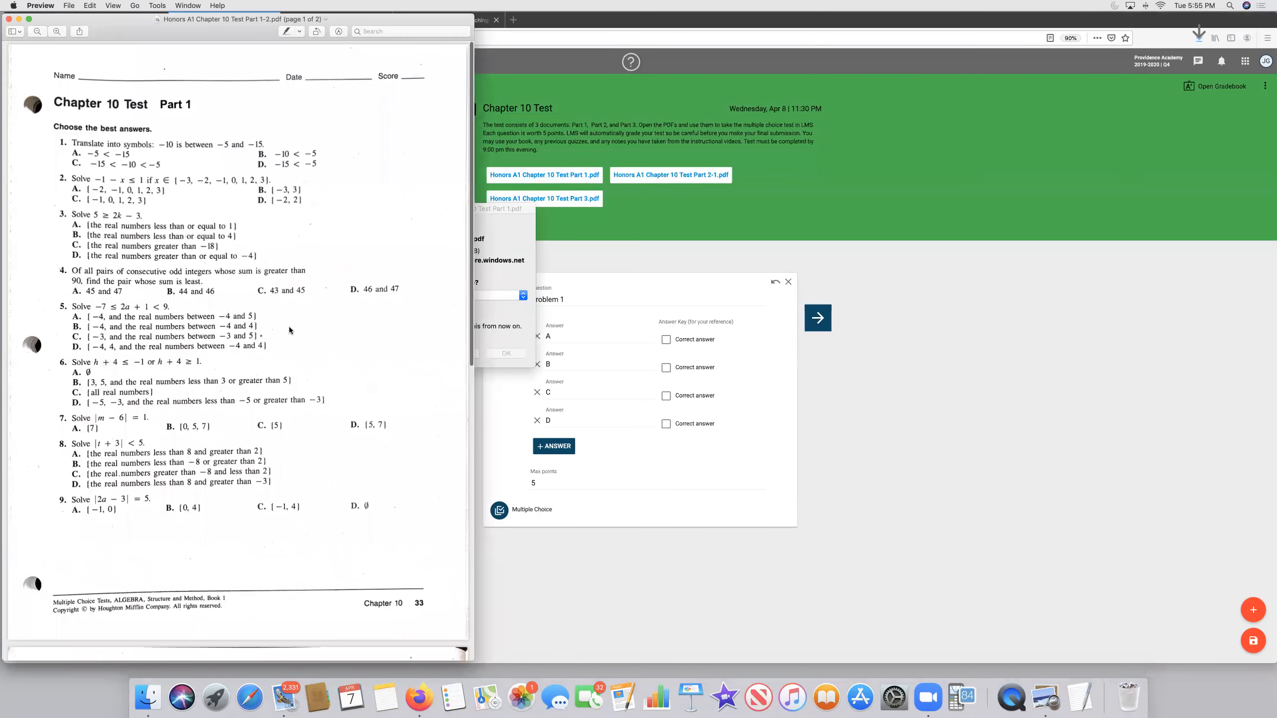
scroll("down", 3)
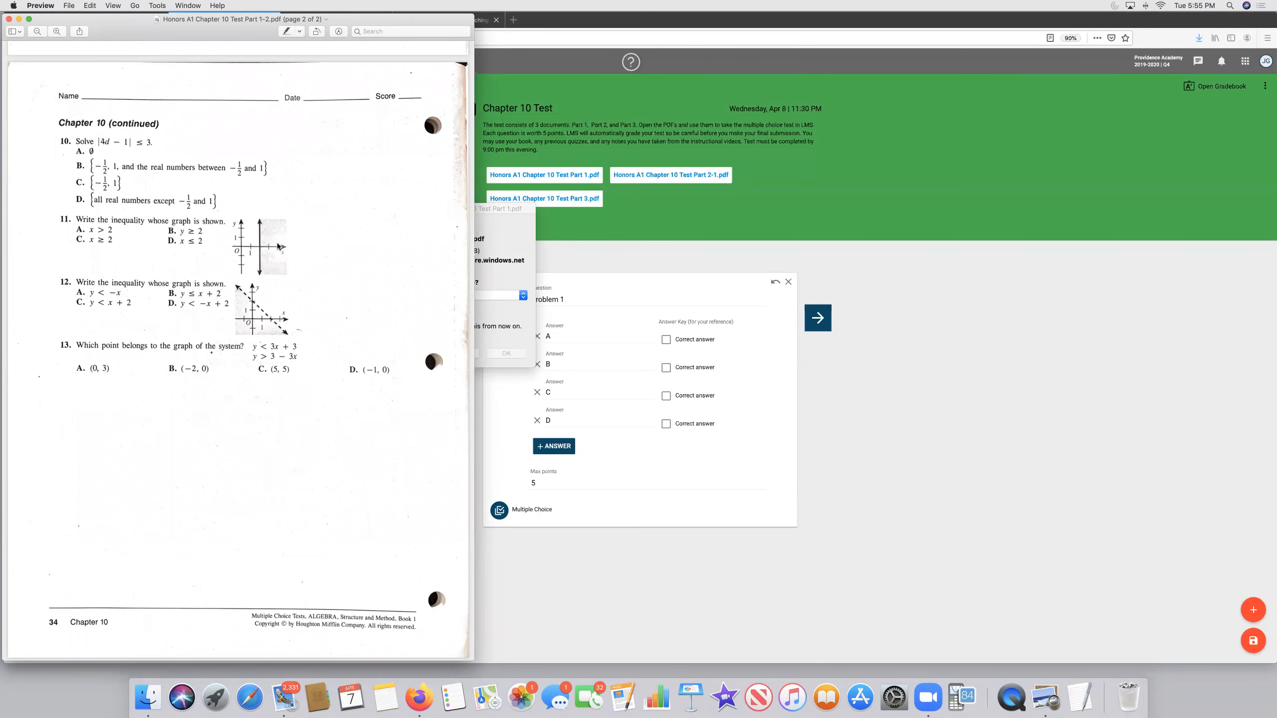
mouse_move(265, 236)
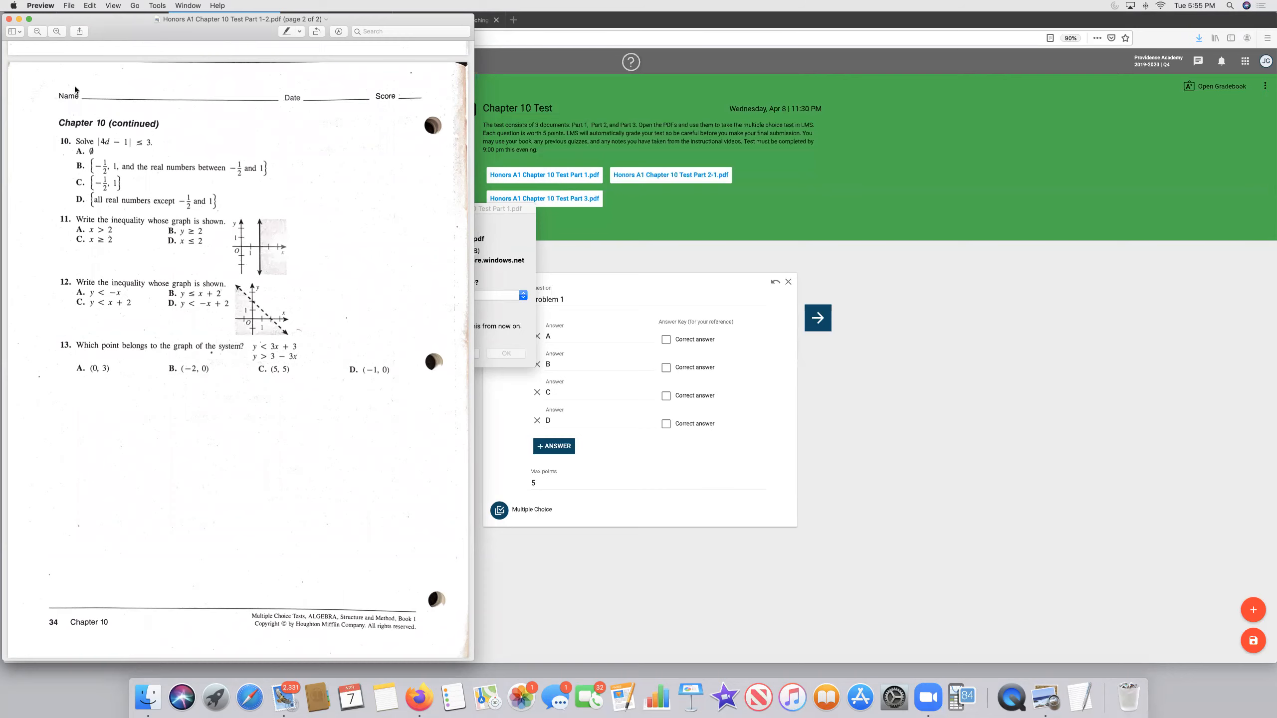
left_click(542, 175)
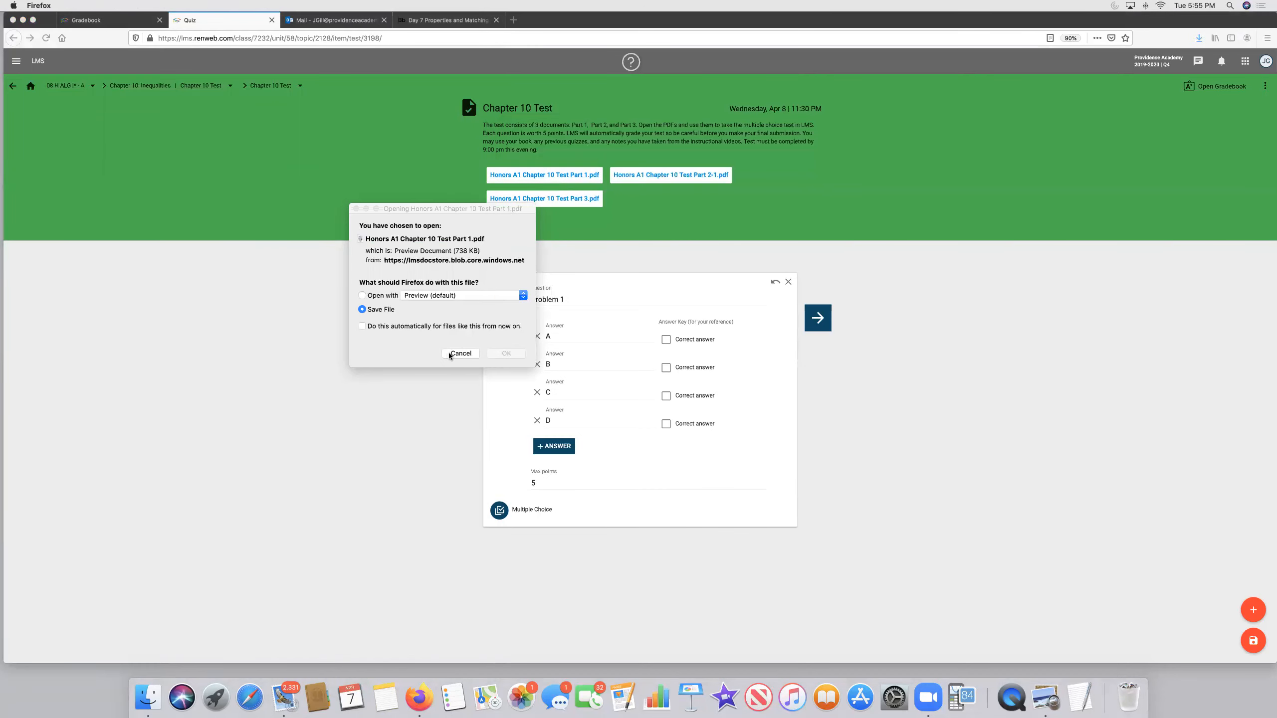
Cancel the leftover 'Opening Part 1.pdf' dialog and bring up the meeting recording controls
left_click(460, 353)
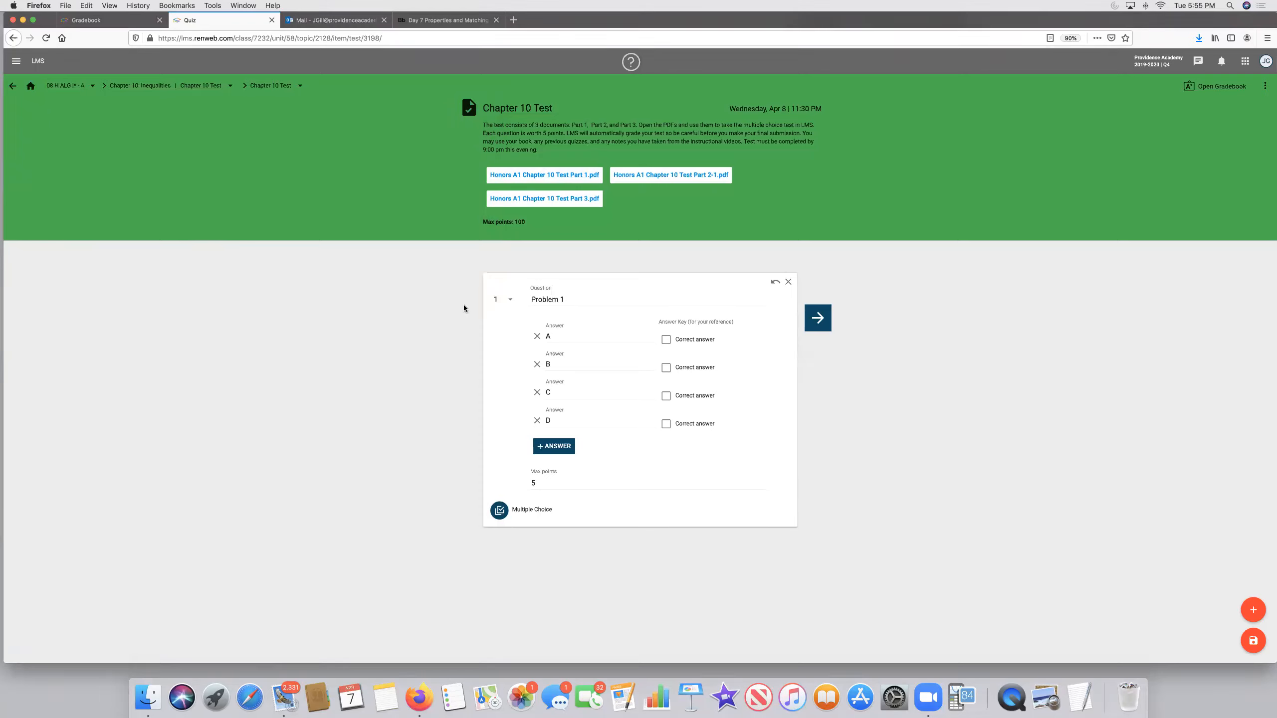
mouse_move(418, 325)
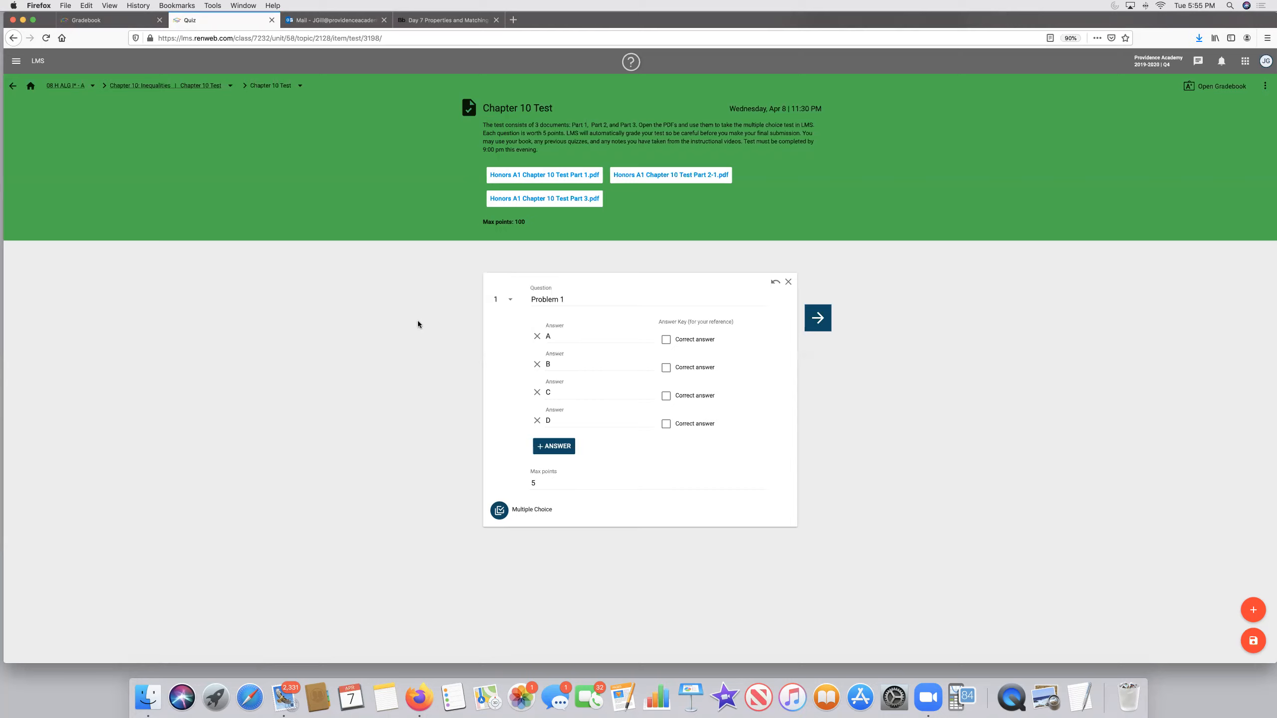
mouse_move(399, 347)
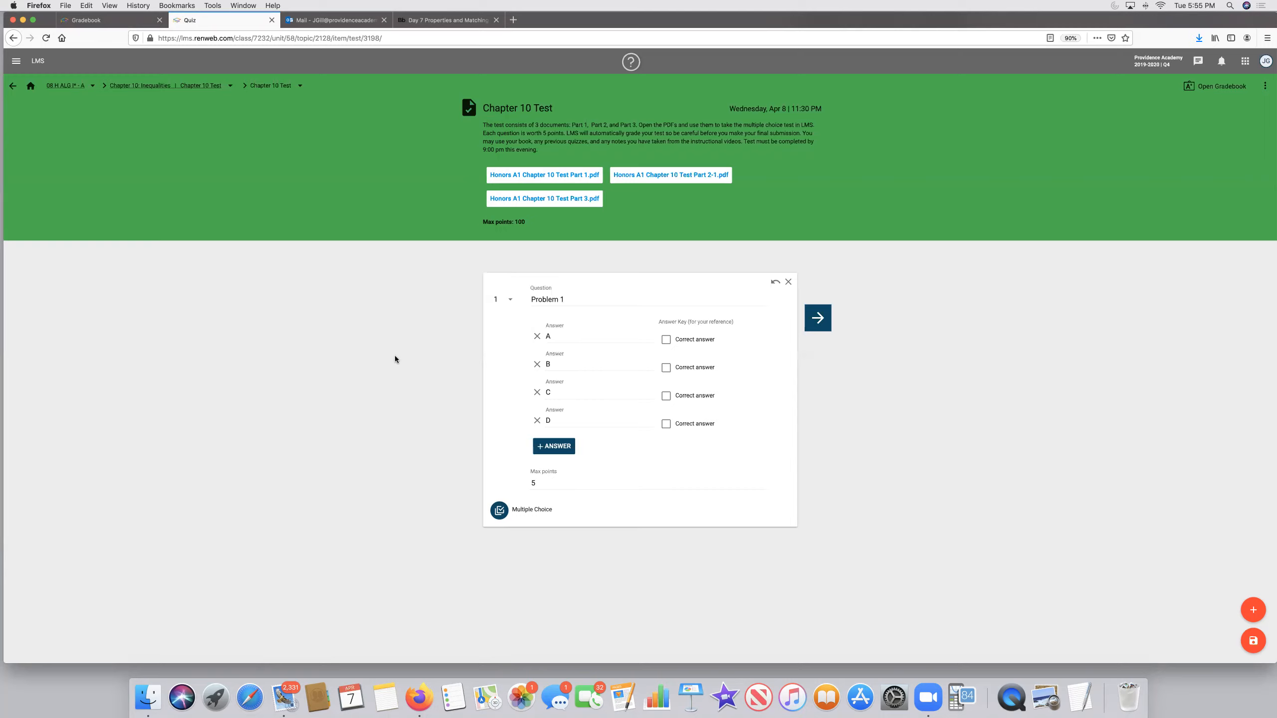
mouse_move(253, 623)
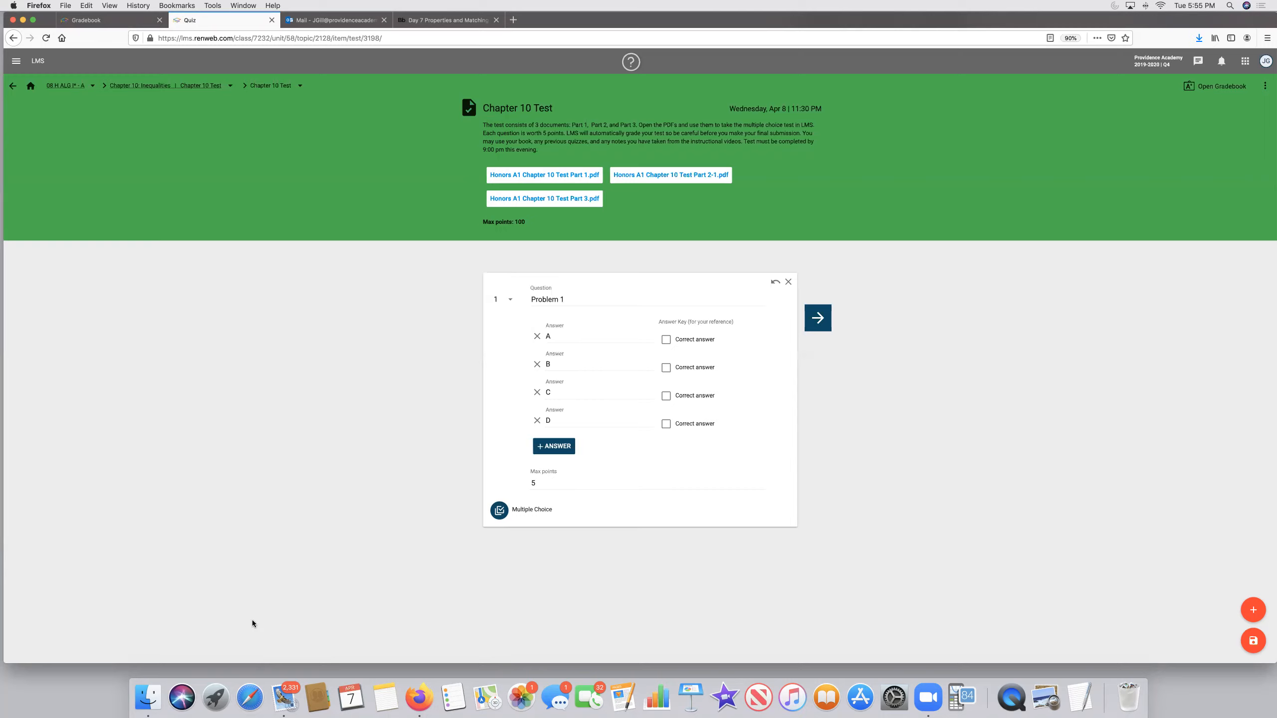
mouse_move(246, 622)
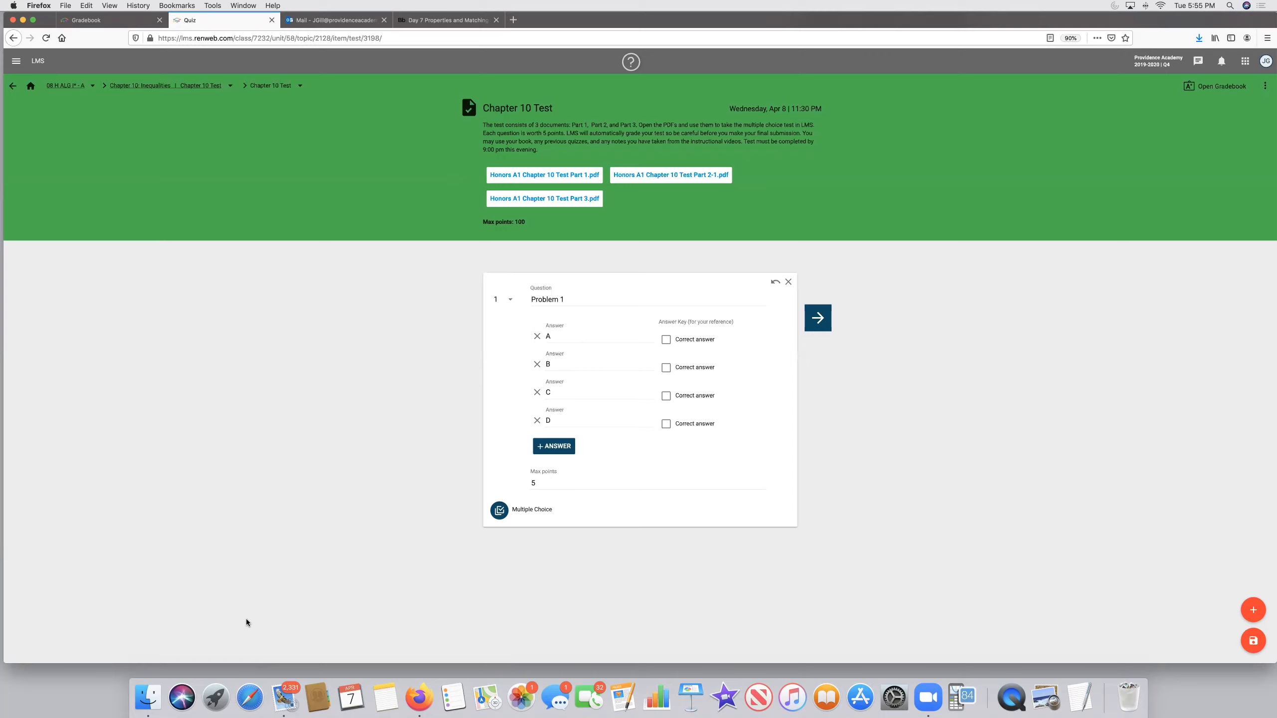
mouse_move(1103, 8)
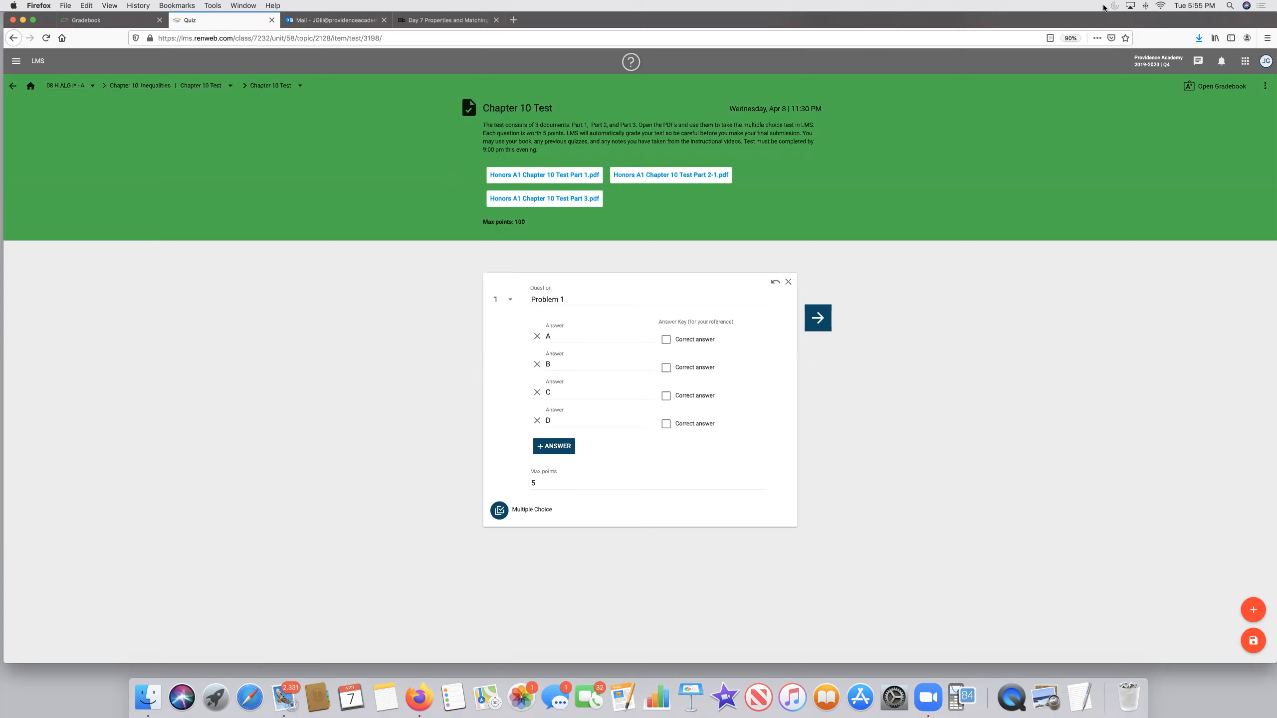
left_click(1145, 6)
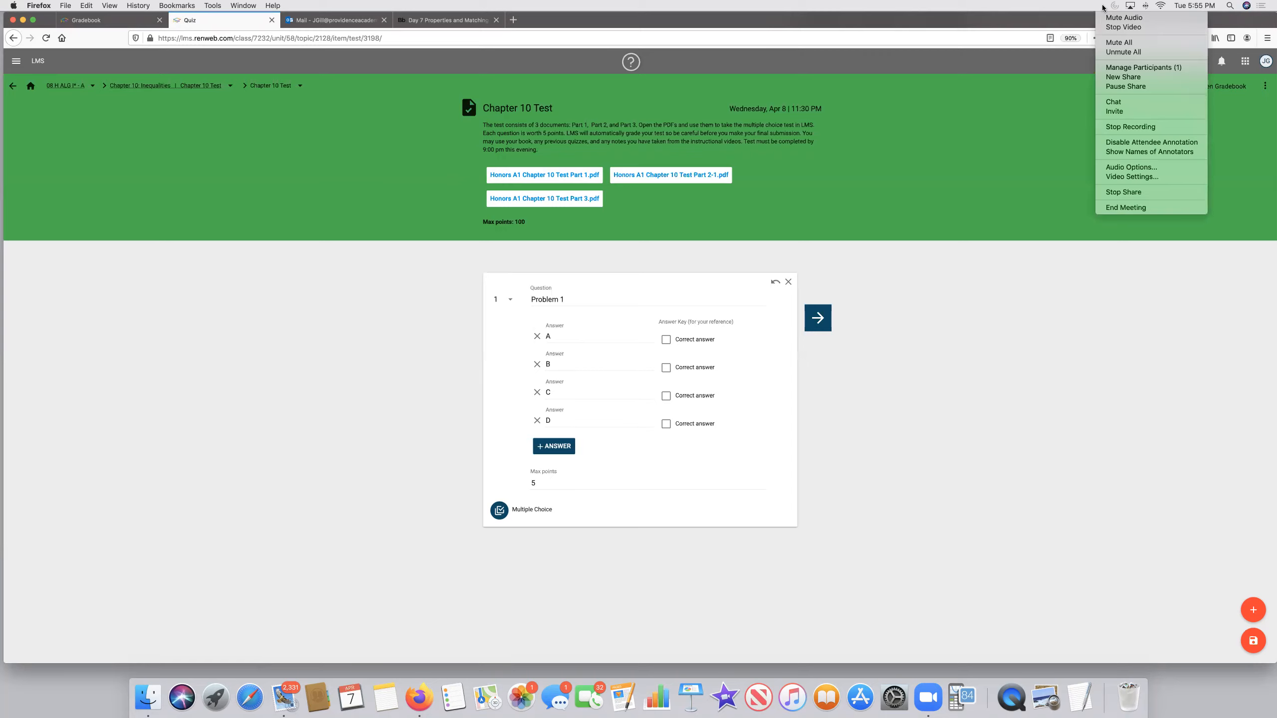